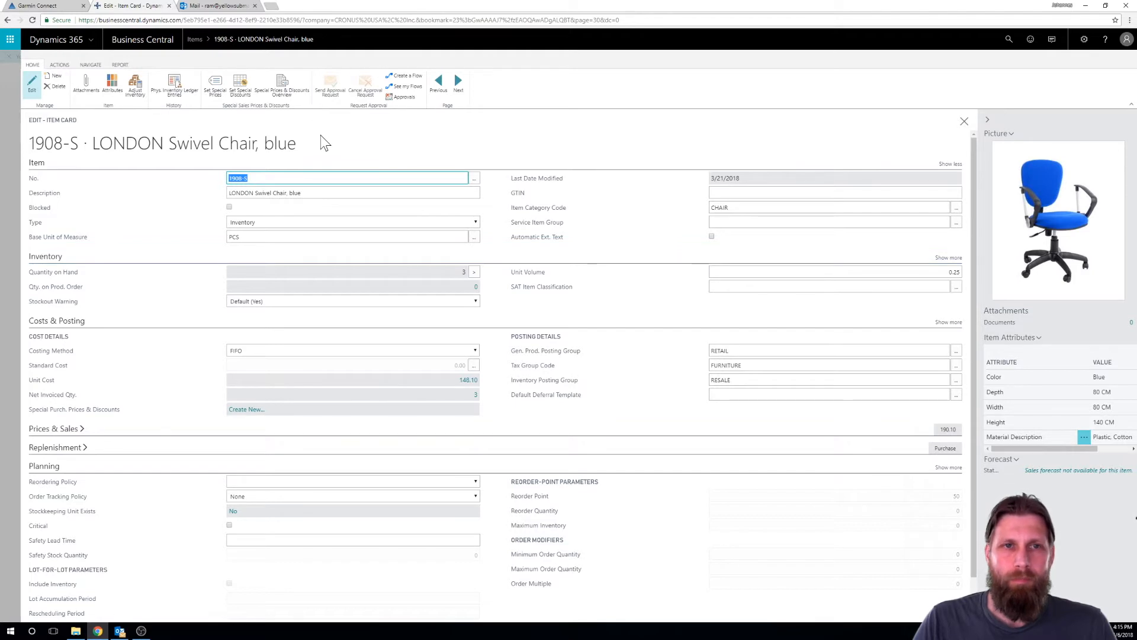
pyautogui.moveTo(216, 261)
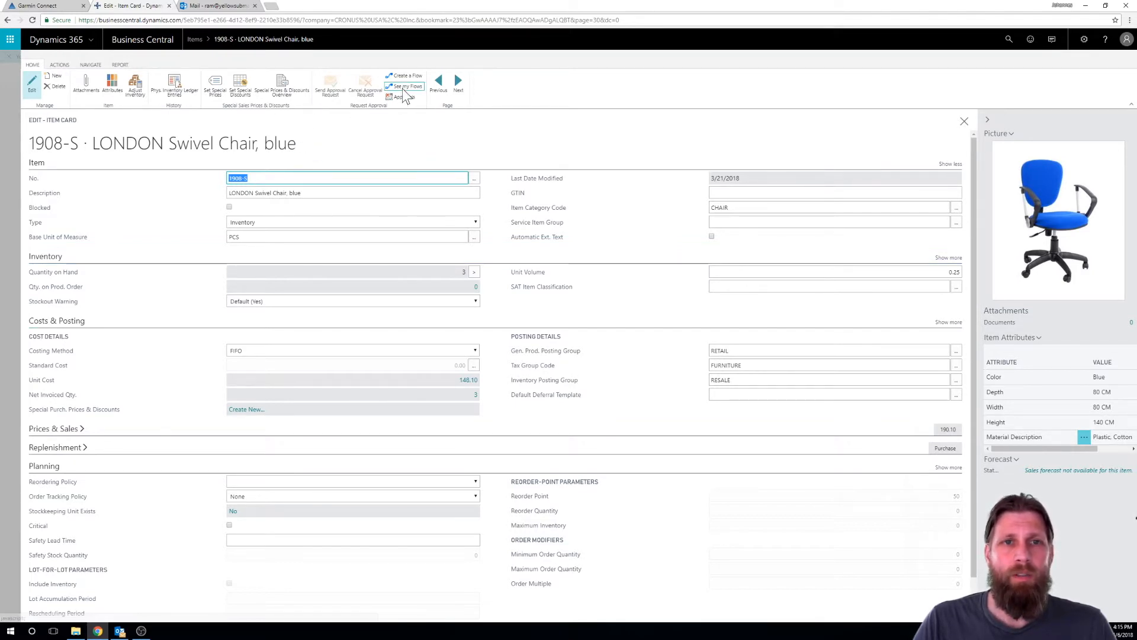
# Step: Open Manage Flows via See my Flows on the LONDON Swivel Chair, blue item card
pyautogui.click(404, 86)
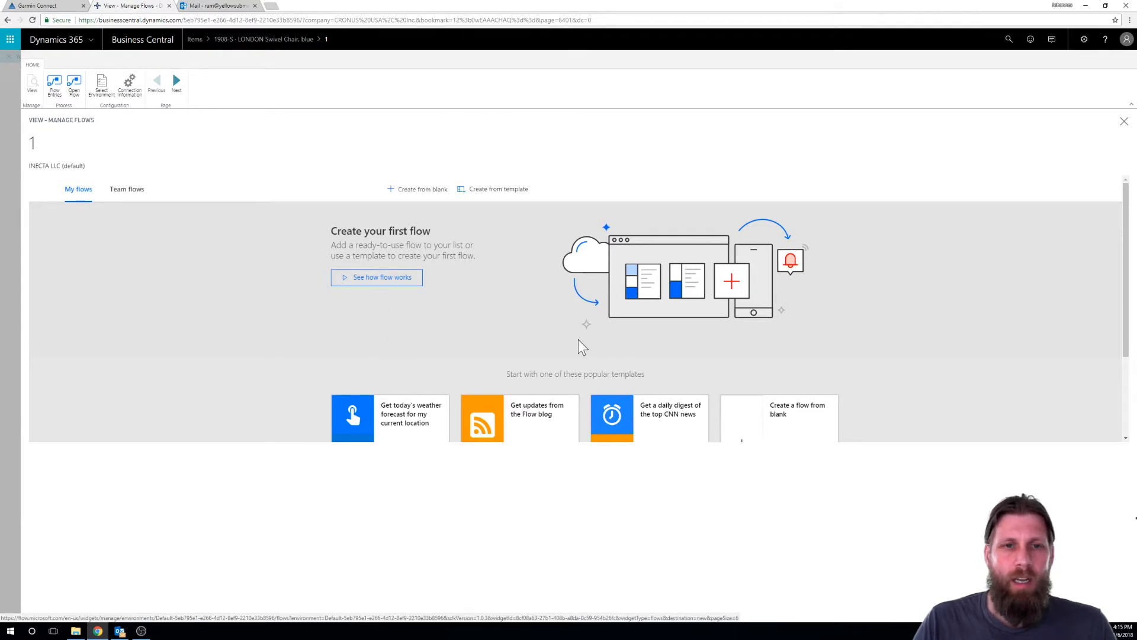
pyautogui.moveTo(392, 192)
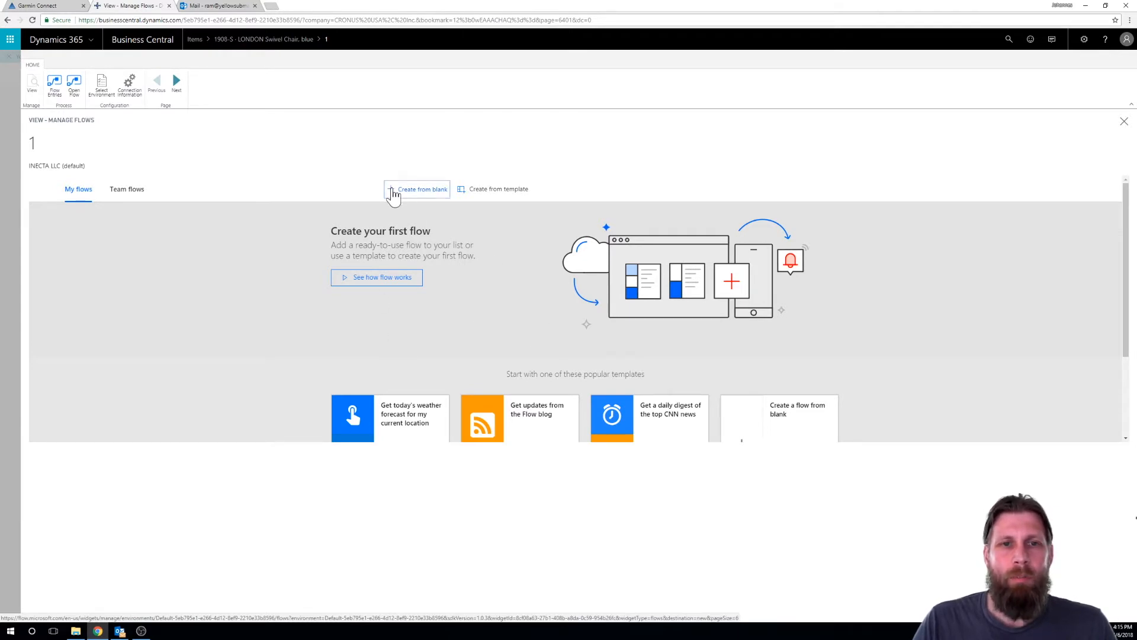
# Step: Create a blank flow and choose the Dynamics 365 Business Central connector by searching 'business cen'
pyautogui.click(417, 189)
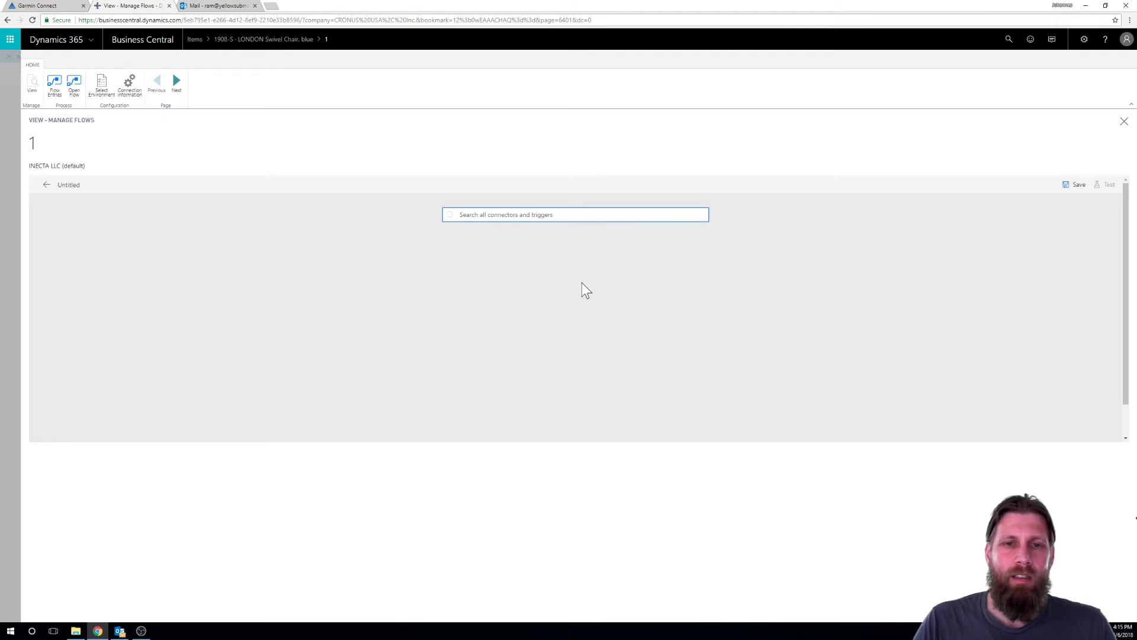
pyautogui.click(575, 215)
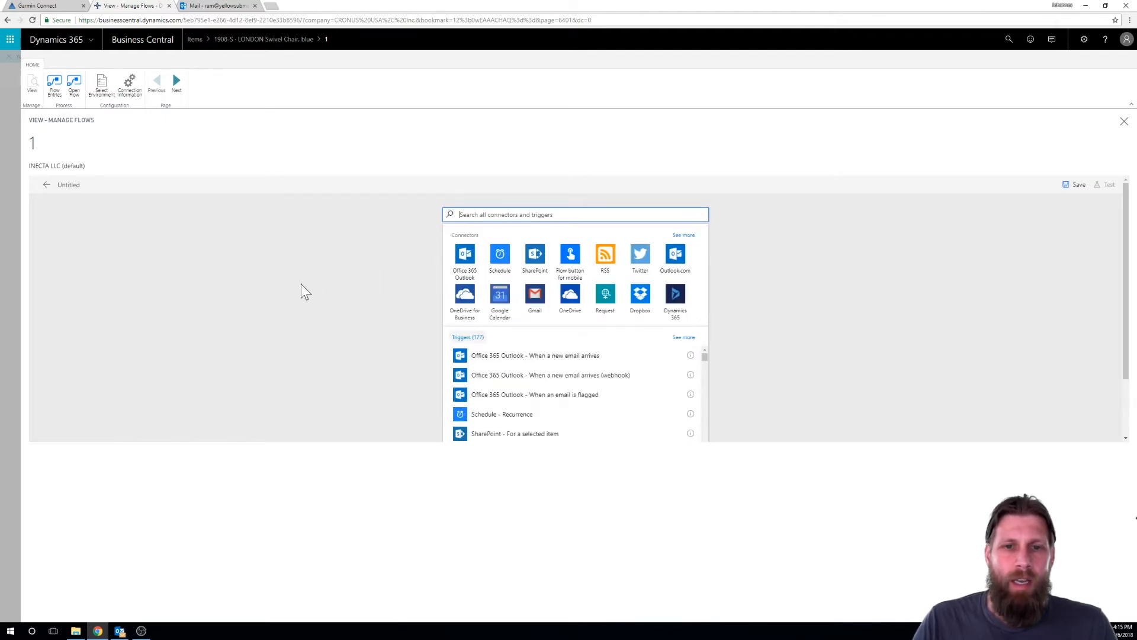
pyautogui.write('bu')
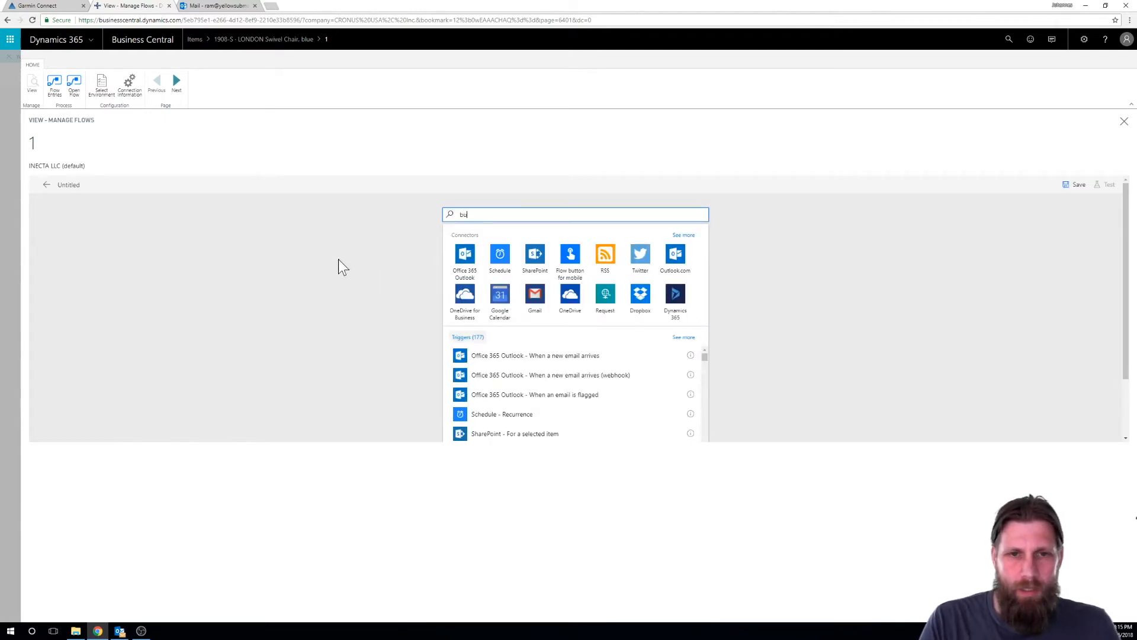
pyautogui.write('business cen')
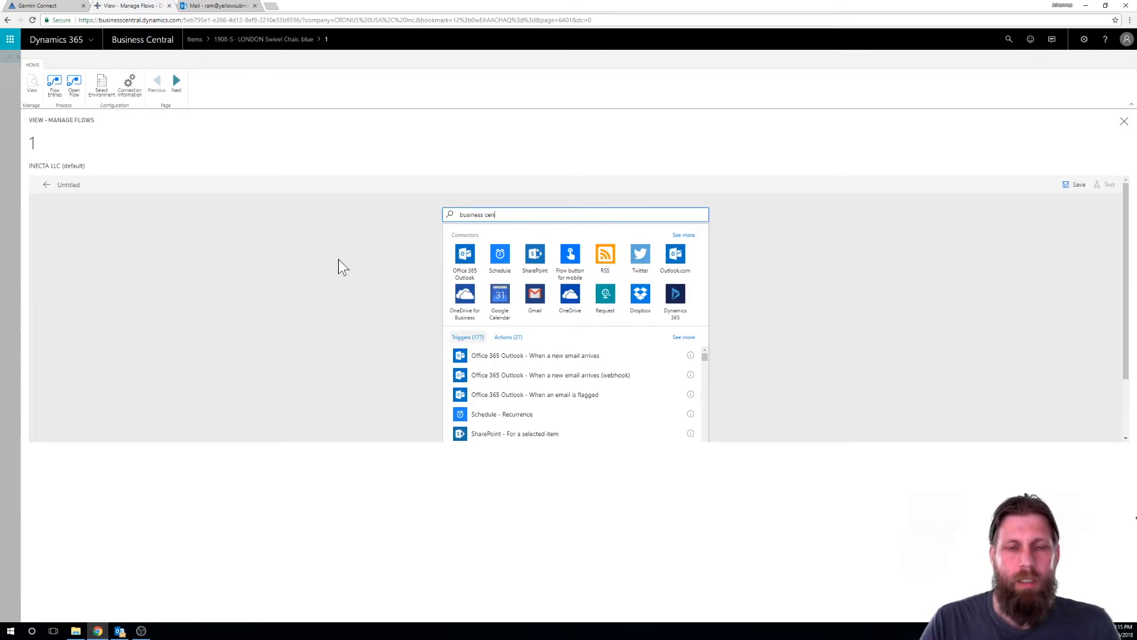
pyautogui.write('business cen')
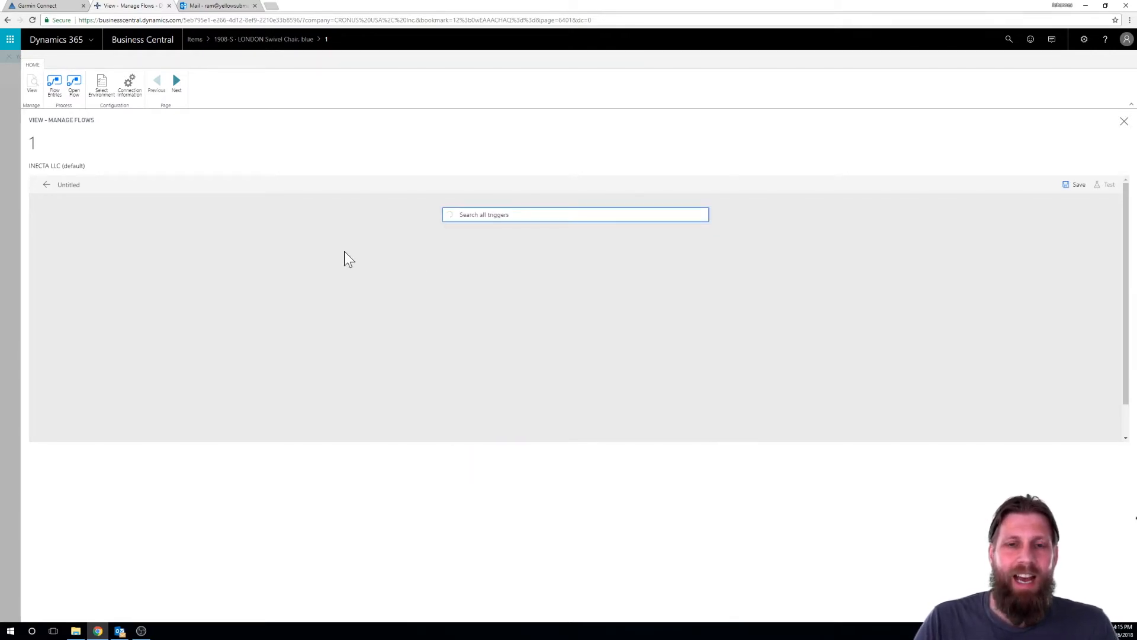
pyautogui.click(575, 214)
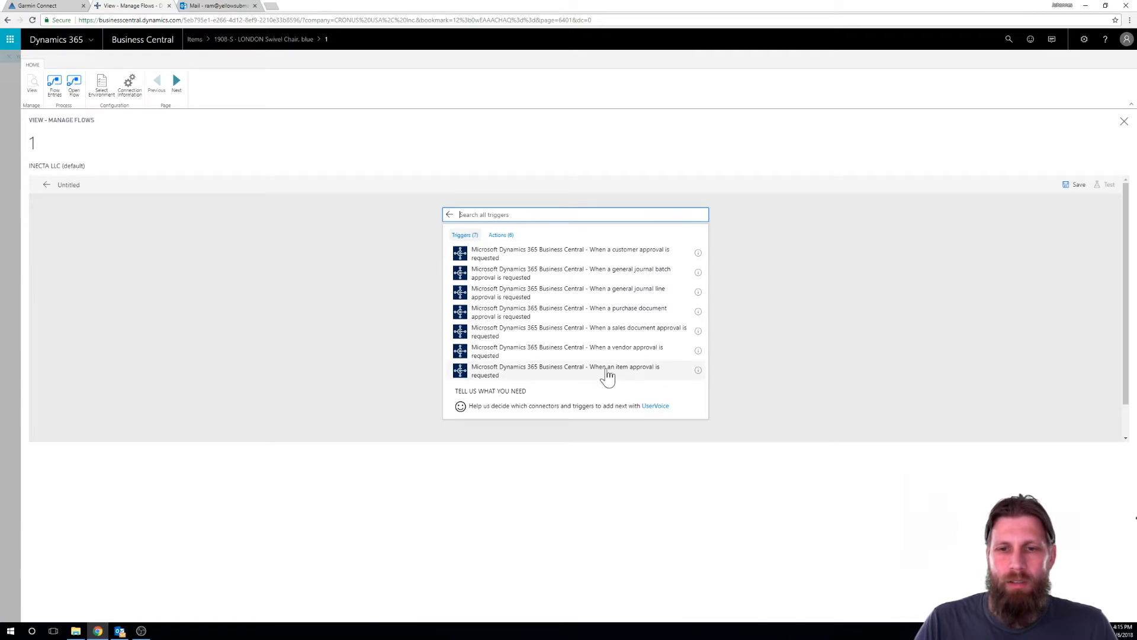
# Step: Use the 'When an item approval is requested' trigger with company CRONUS USA, Inc
pyautogui.click(565, 370)
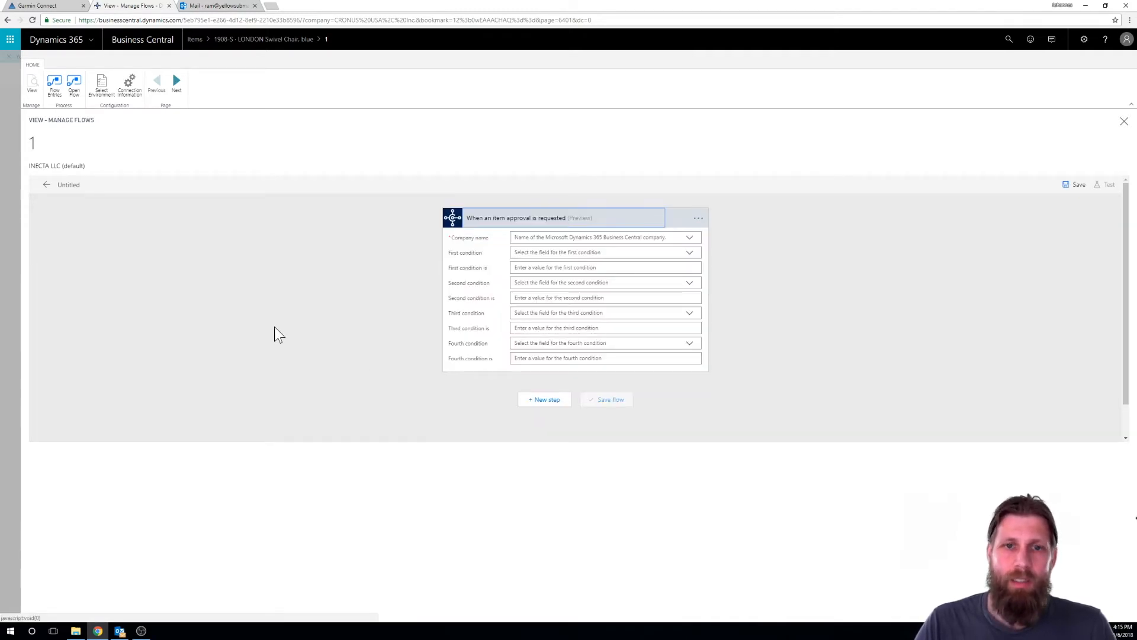
pyautogui.moveTo(863, 311)
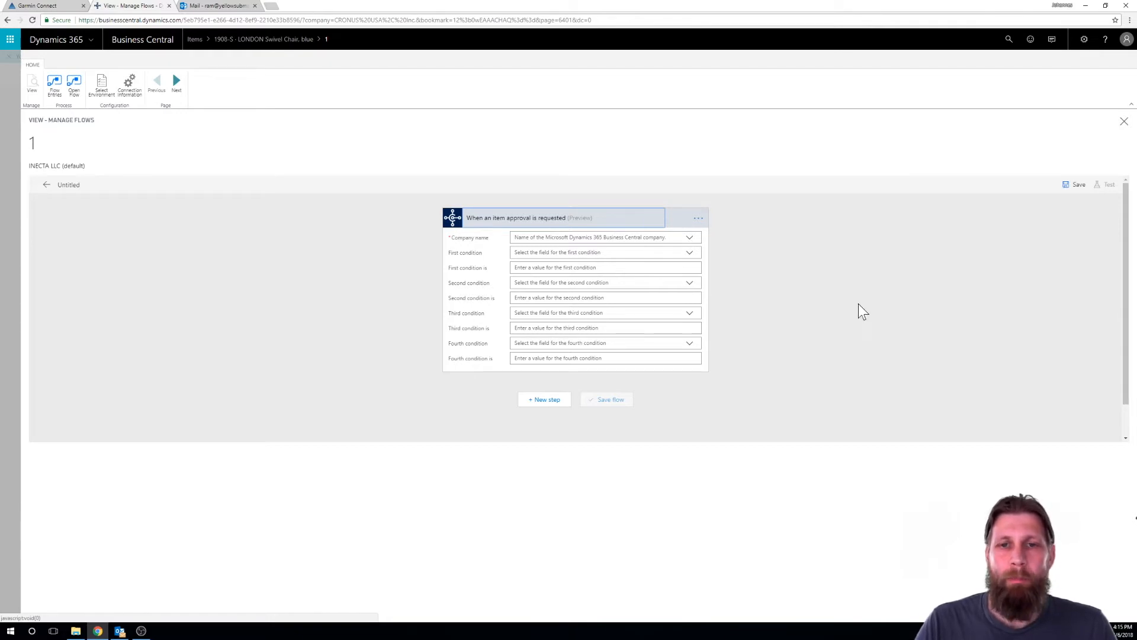
pyautogui.moveTo(747, 239)
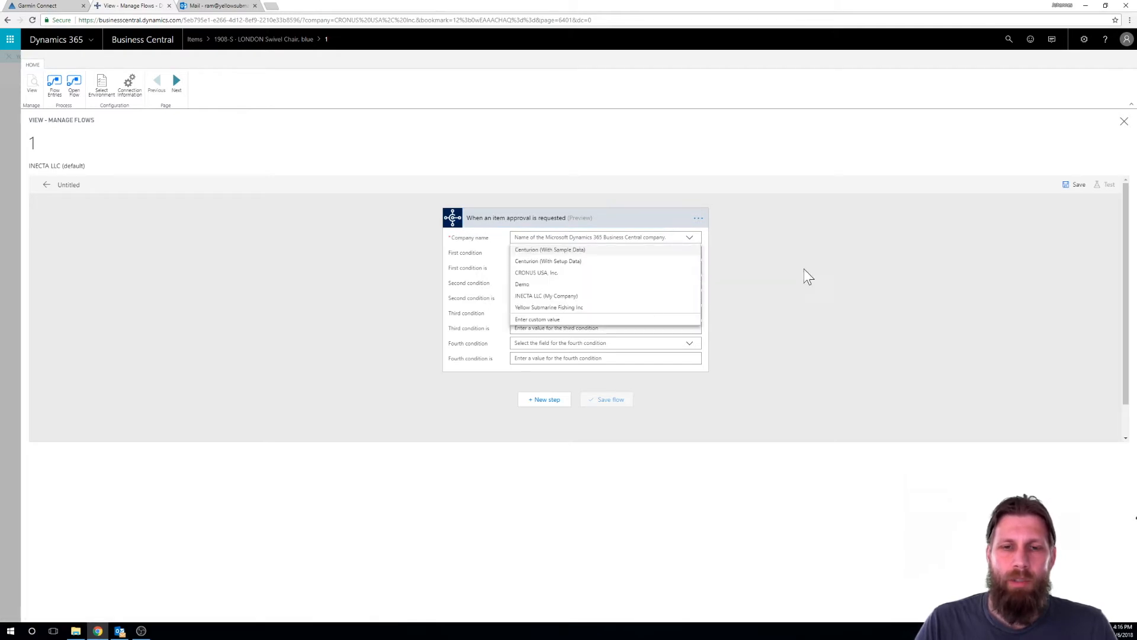
pyautogui.click(537, 273)
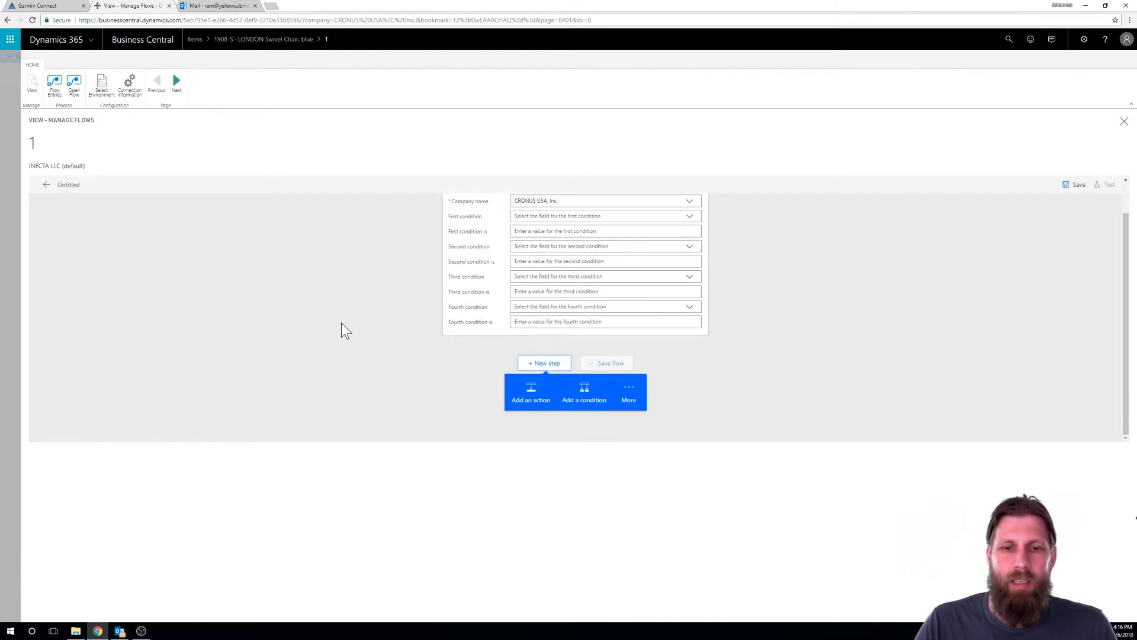
# Step: Add the Notifications 'Send me an email notification' action after the trigger
pyautogui.click(530, 392)
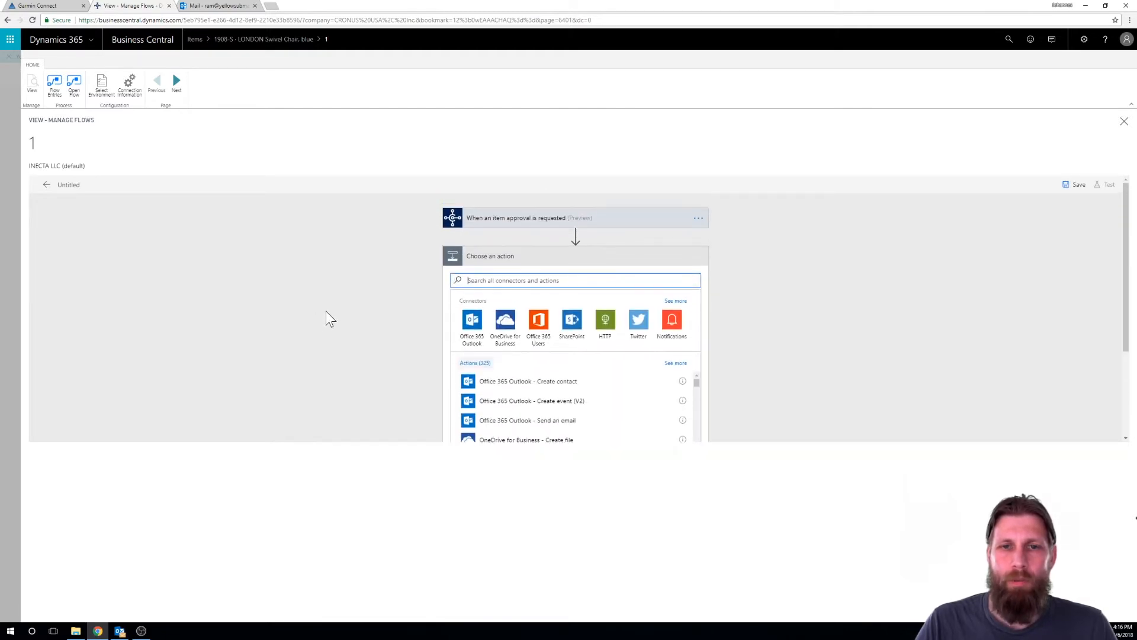
pyautogui.moveTo(575, 235)
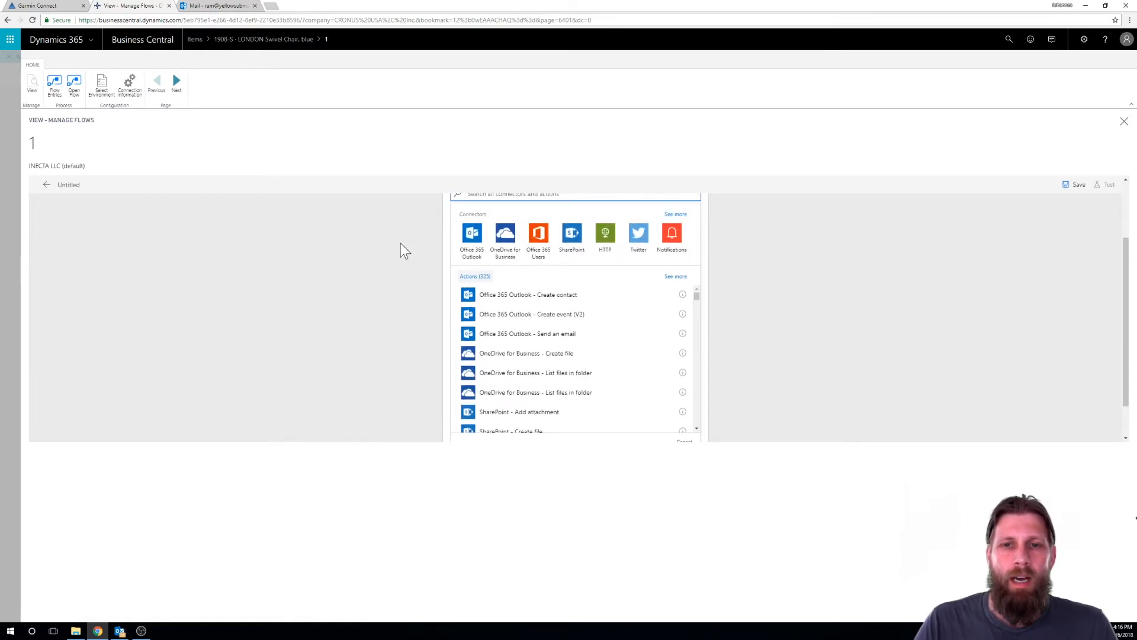
pyautogui.click(672, 233)
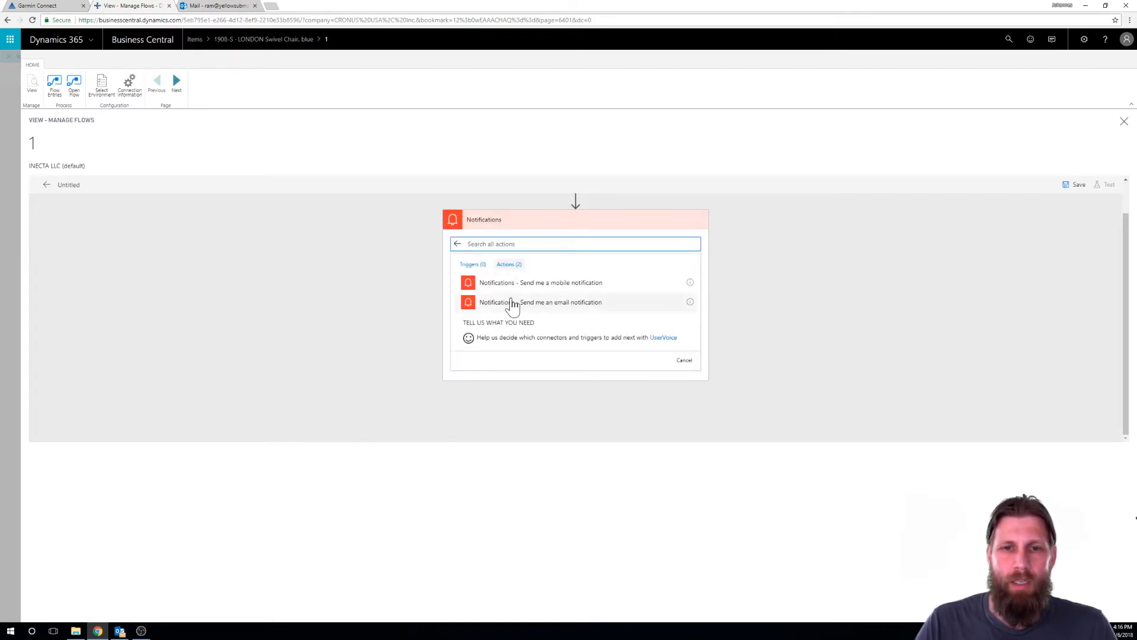
pyautogui.click(539, 302)
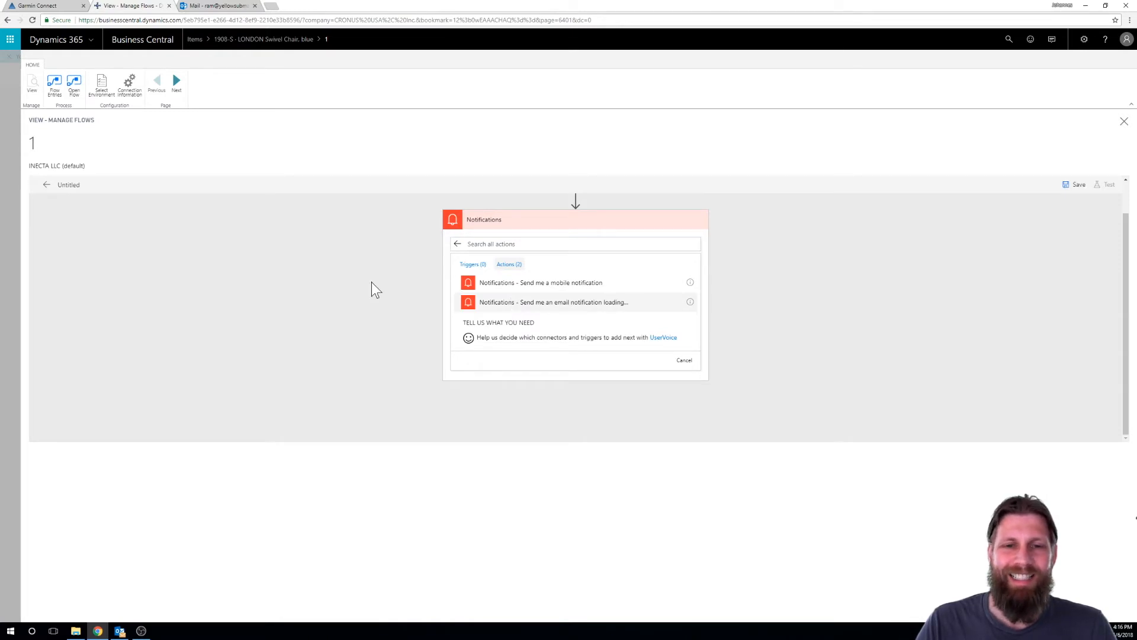
# Step: Set subject 'Item Approval requested' and body 'By' plus Requested By User Email
pyautogui.click(554, 302)
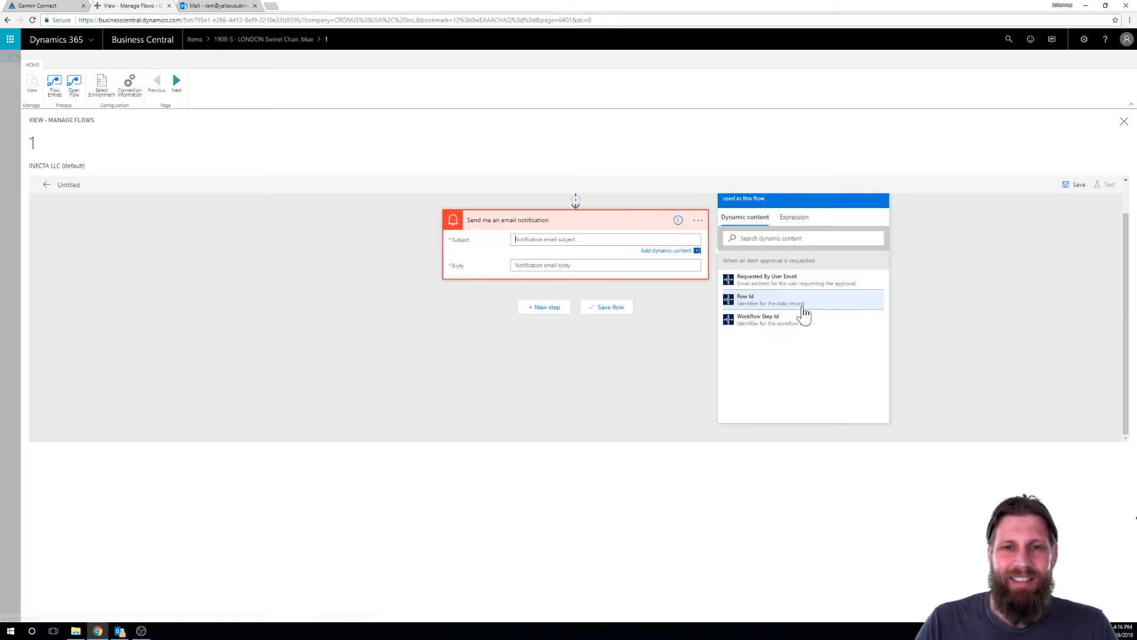
pyautogui.write('A')
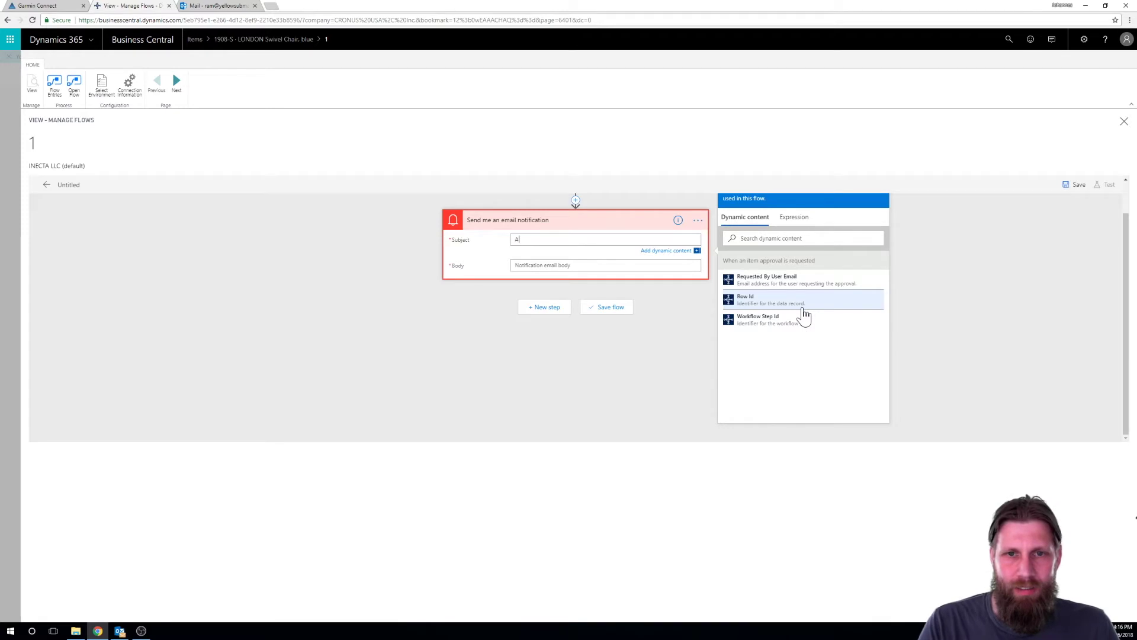
pyautogui.write('pproval requested')
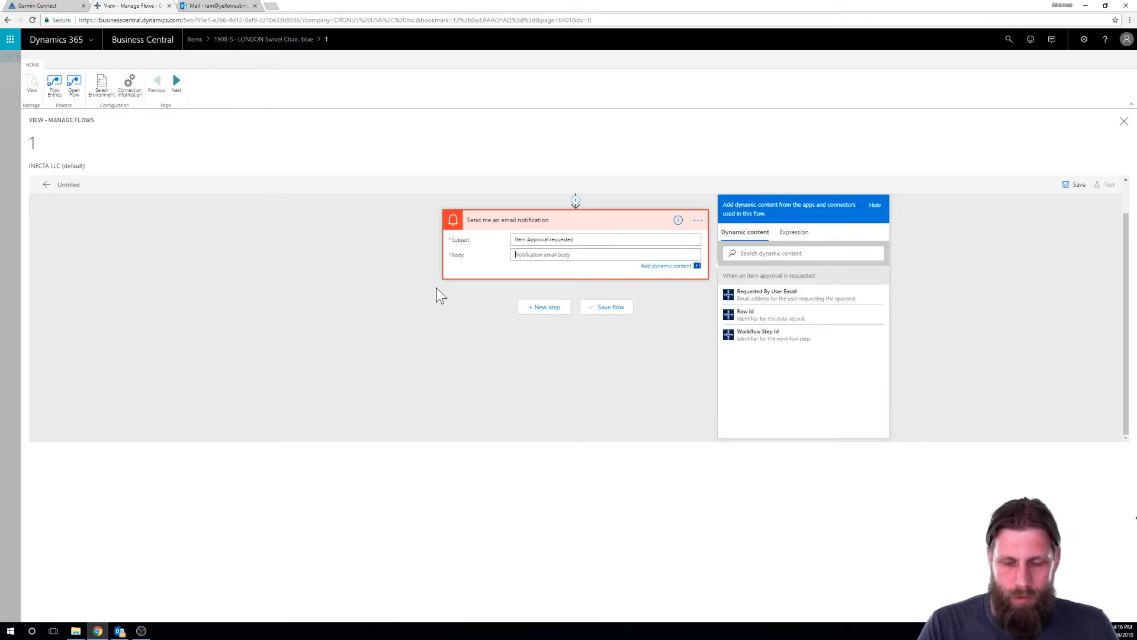
pyautogui.write('By')
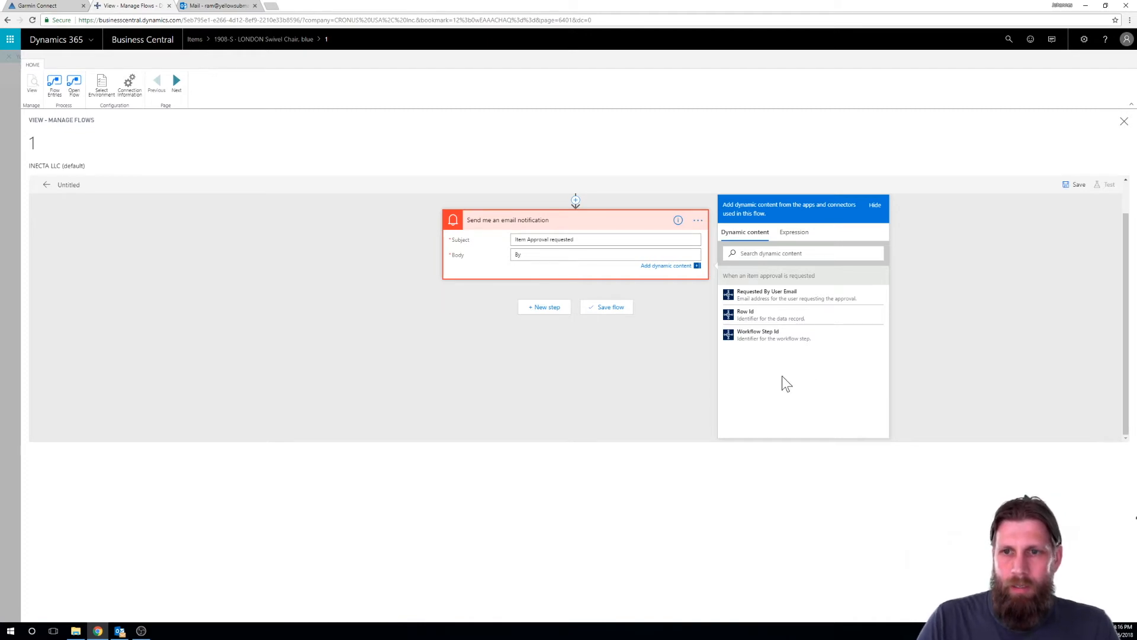
pyautogui.click(768, 295)
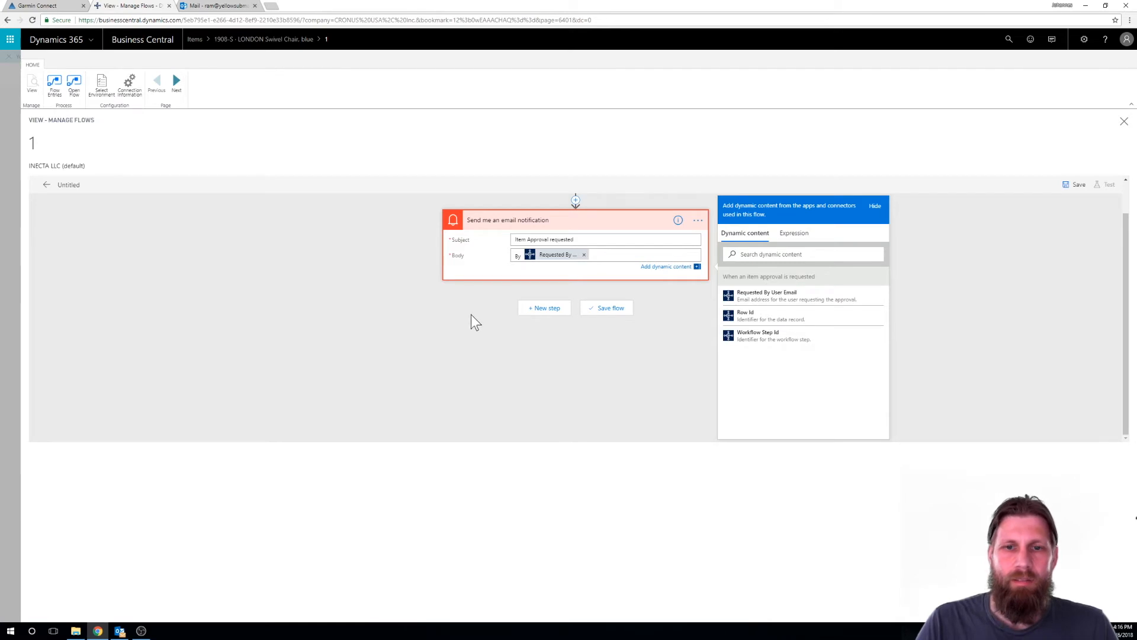
# Step: Save the flow as 'When an item approval is requested -> Send me an email notification'
pyautogui.click(607, 308)
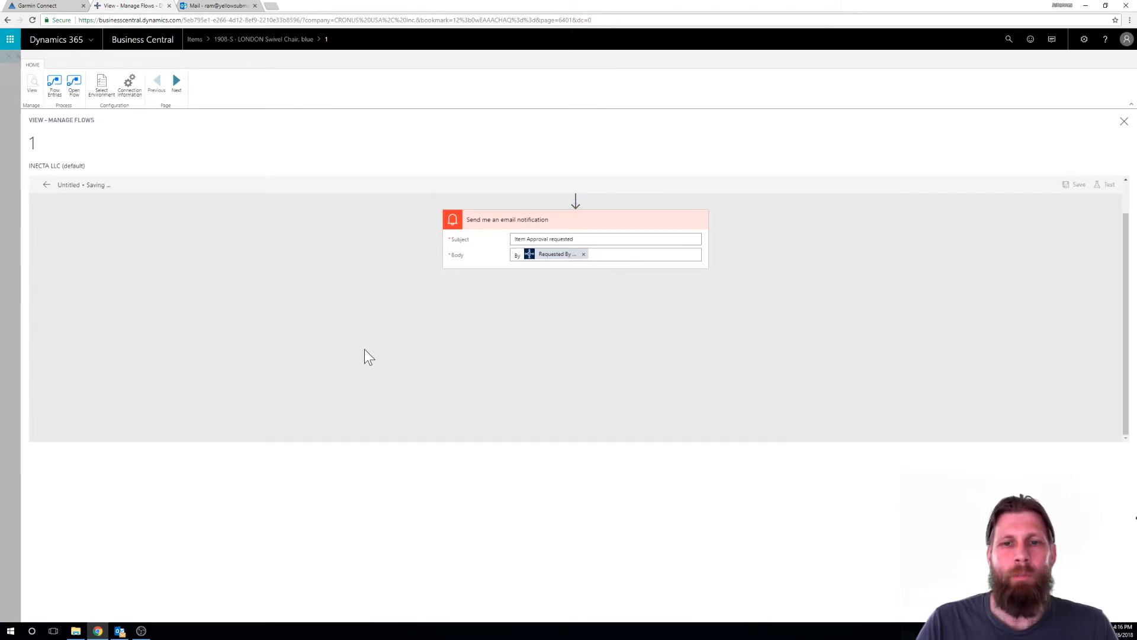
pyautogui.moveTo(555, 278)
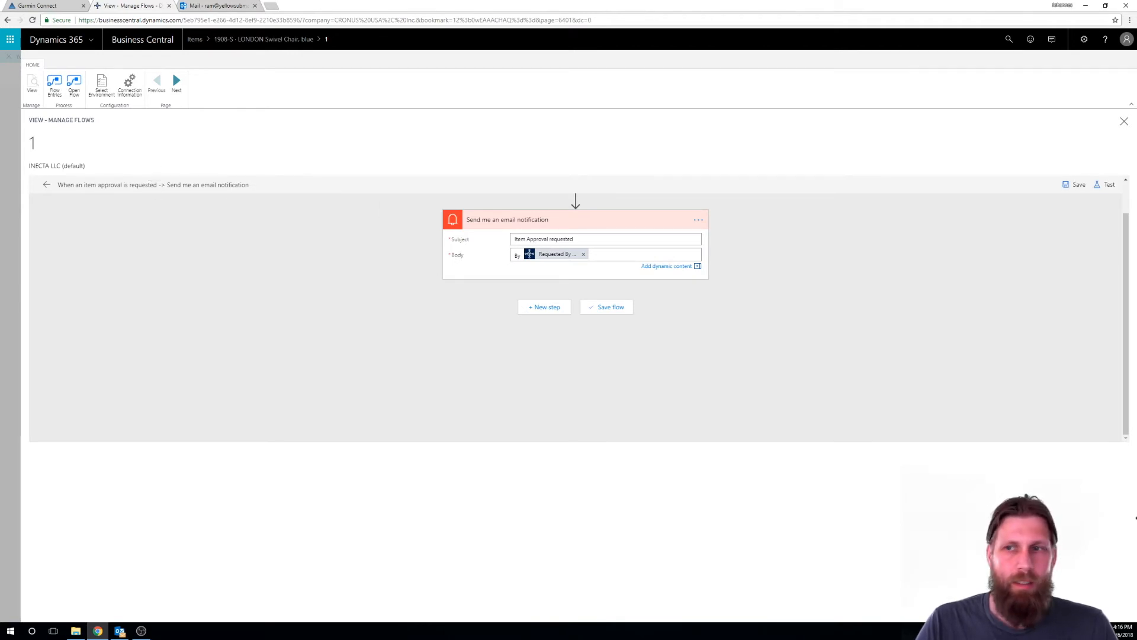
pyautogui.click(606, 307)
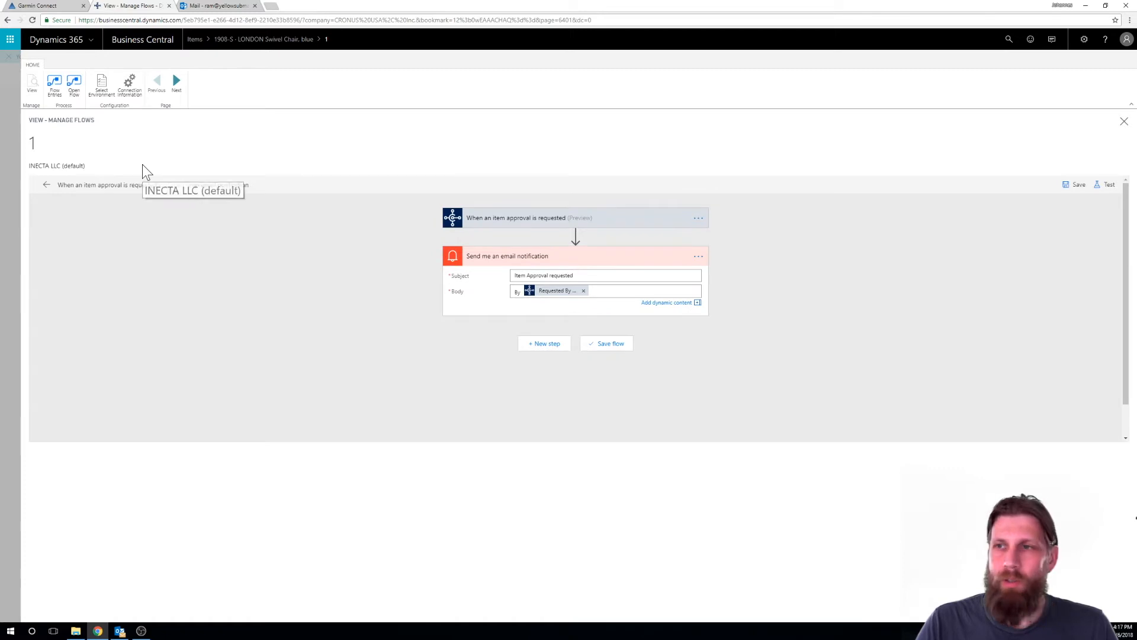
pyautogui.moveTo(1124, 123)
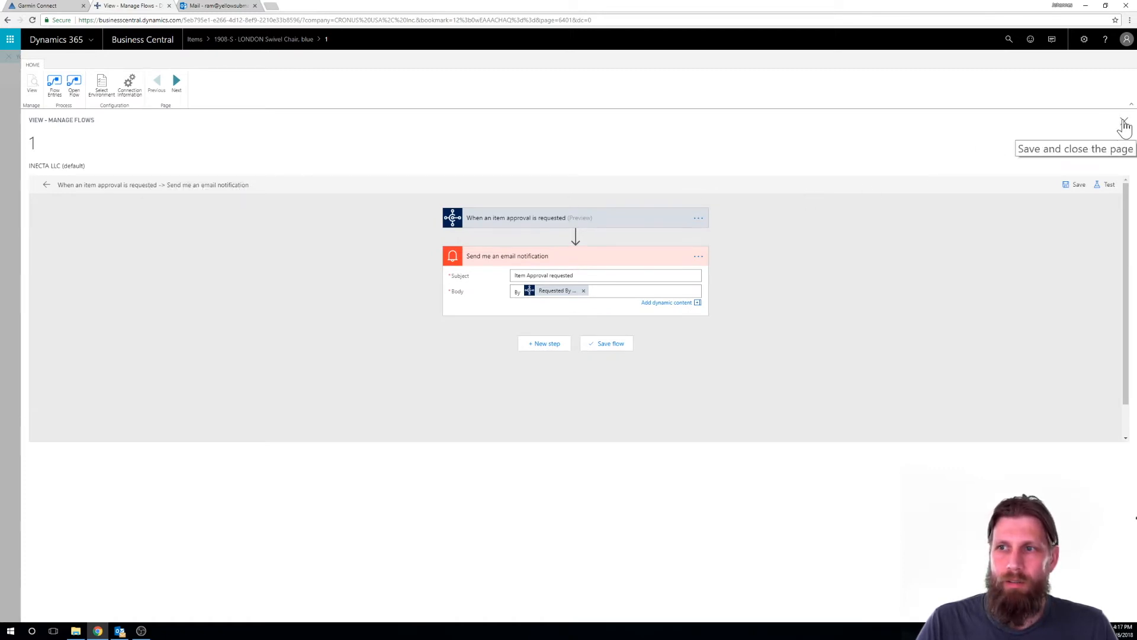
# Step: Close the Manage Flows page with the top-right X, returning to the home page
pyautogui.click(1127, 123)
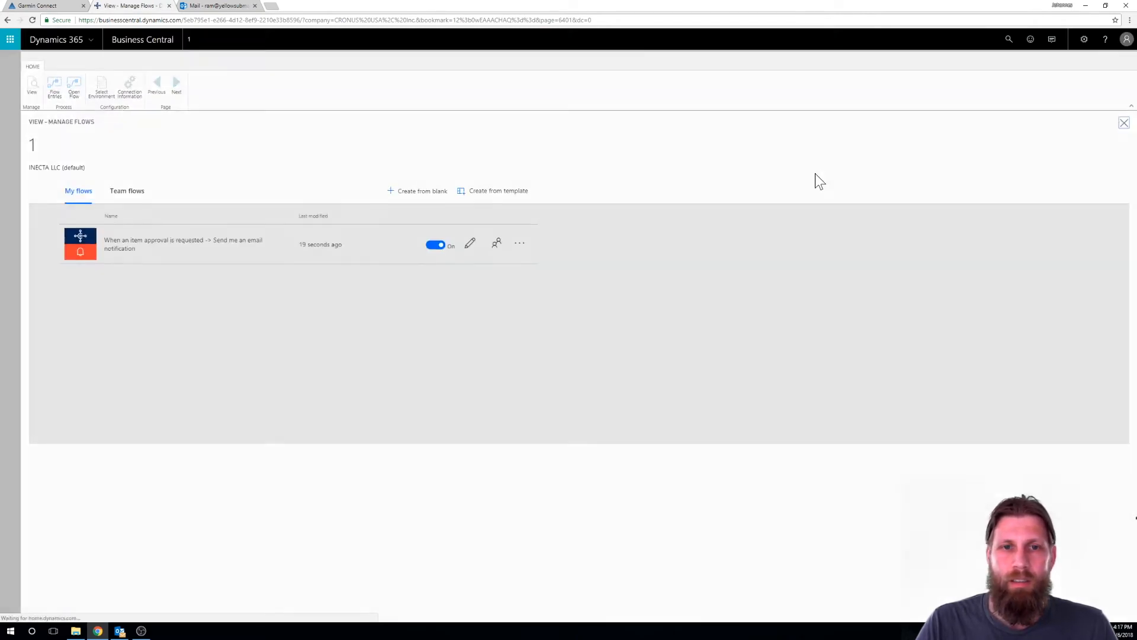
pyautogui.click(1124, 123)
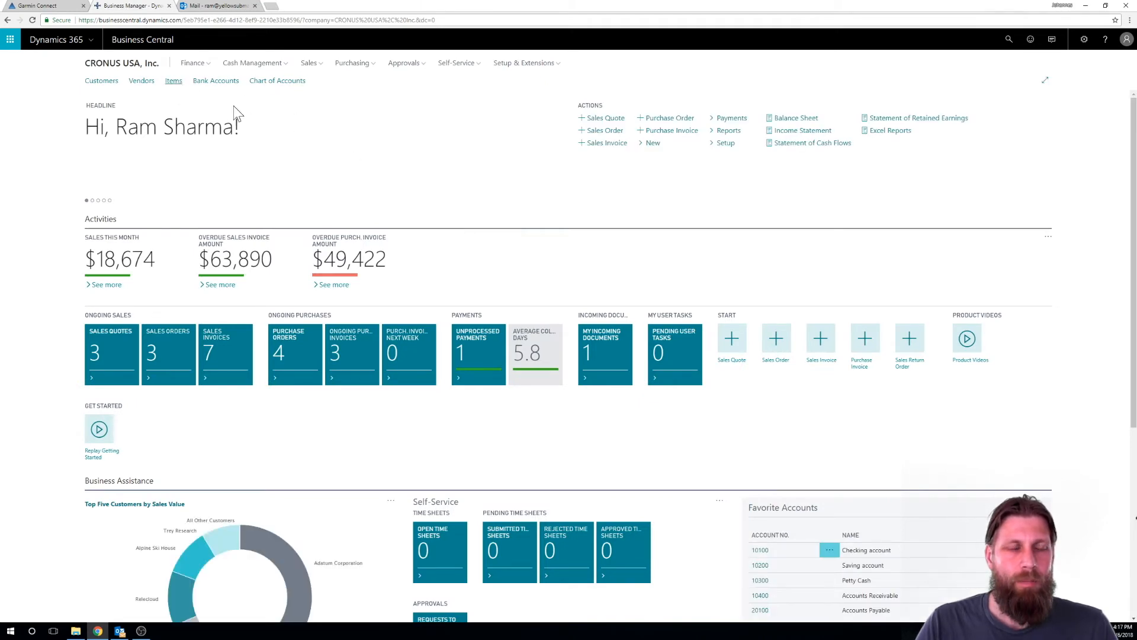
# Step: Open LONDON Swivel Chair, blue from Items, glance at Outlook's Other inbox, then return
pyautogui.click(173, 80)
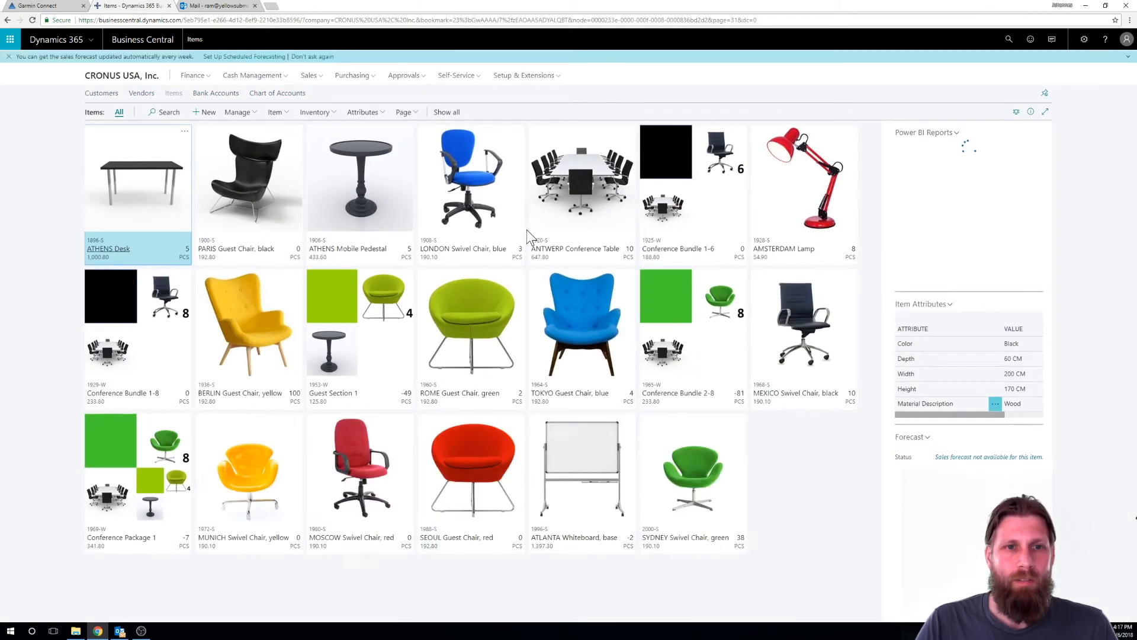
pyautogui.doubleClick(471, 178)
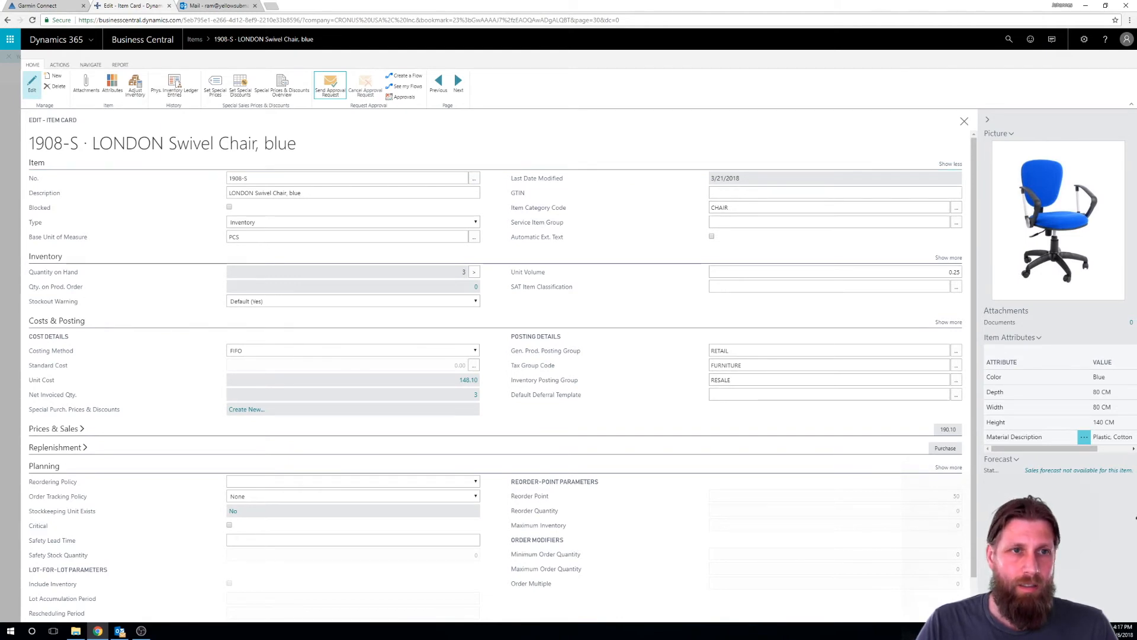
pyautogui.click(206, 6)
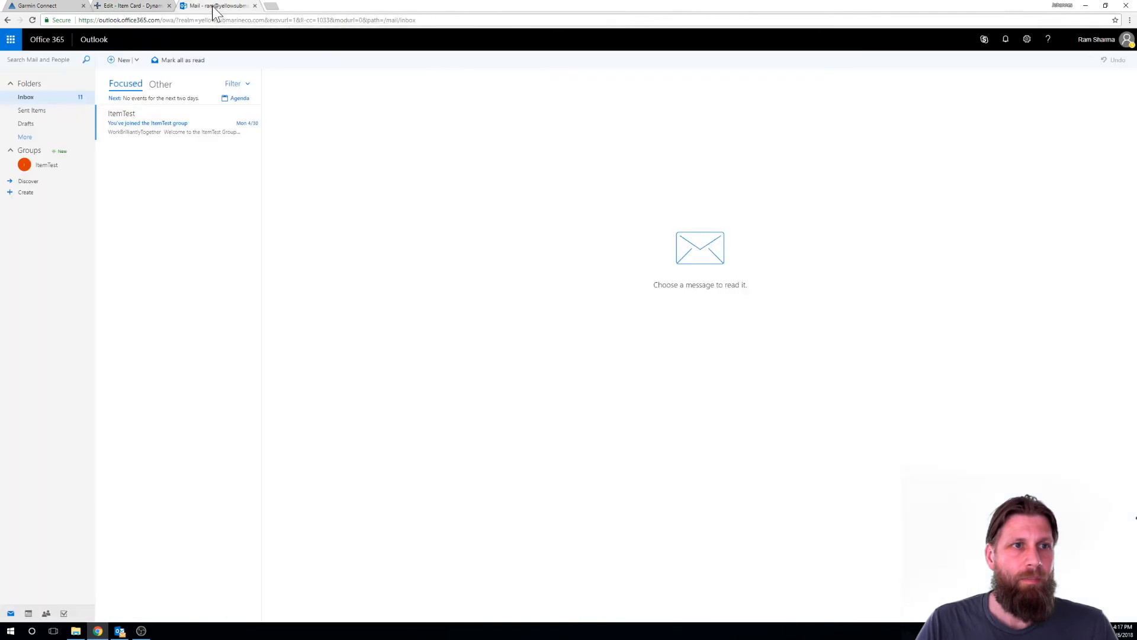
pyautogui.click(160, 84)
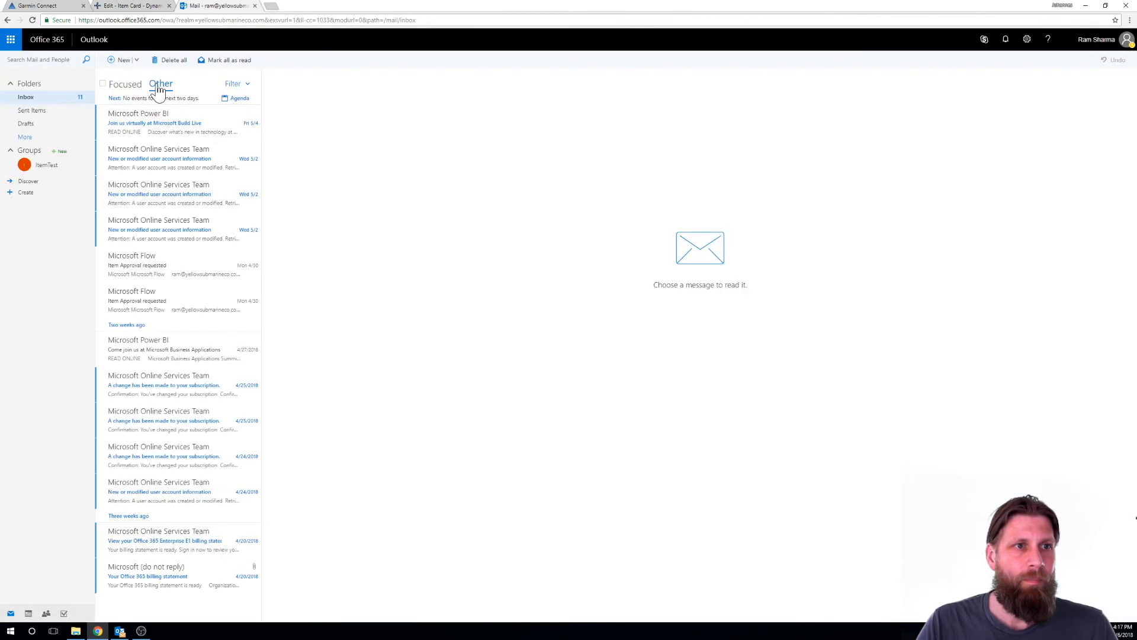
pyautogui.click(124, 6)
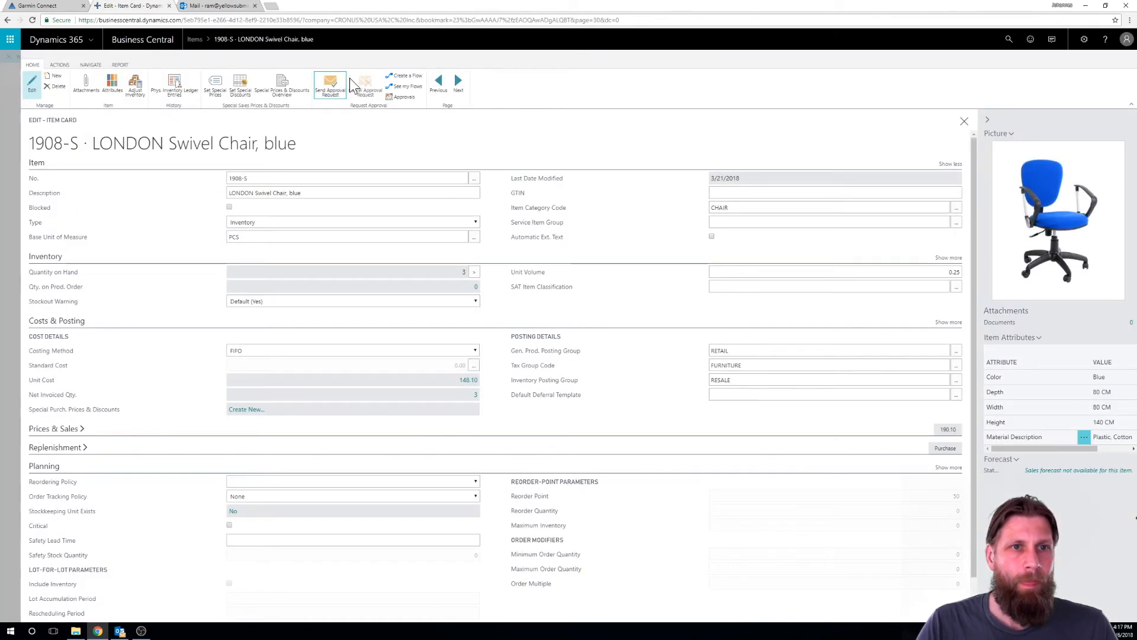
# Step: Show the switched-on item-approval email flow in Manage Flows, opening and dismissing its options
pyautogui.click(398, 86)
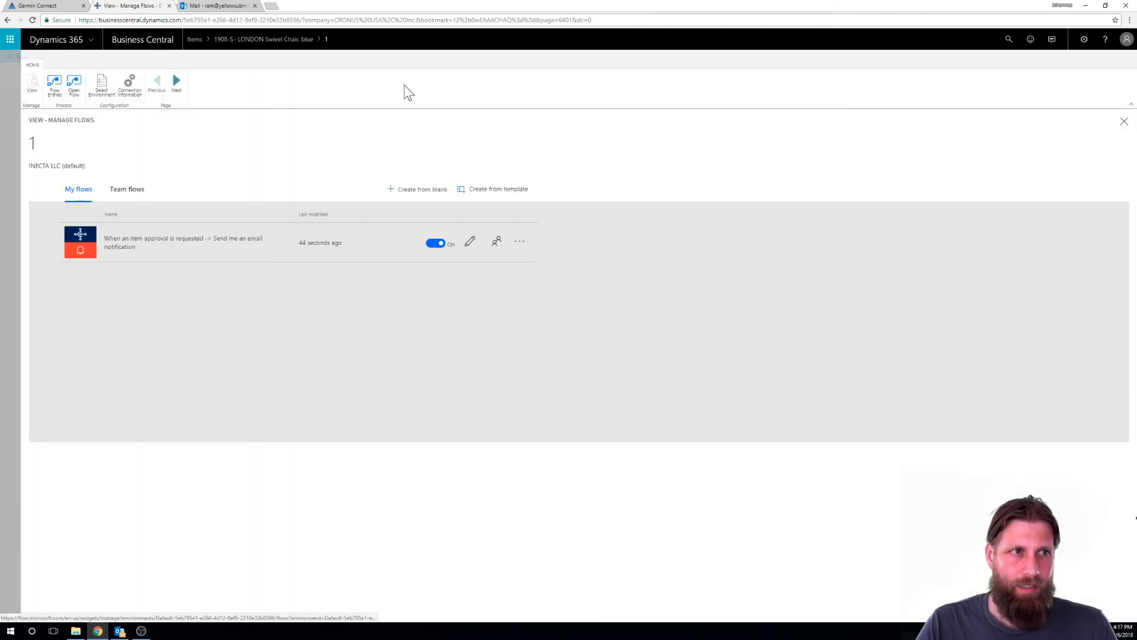
pyautogui.moveTo(320, 250)
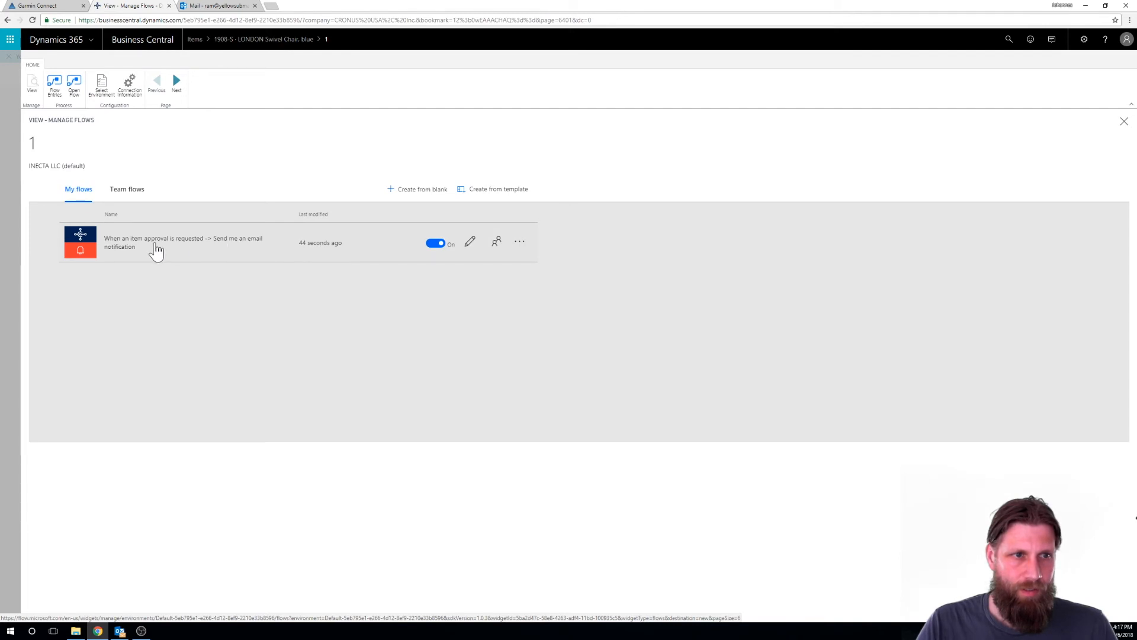
pyautogui.click(519, 242)
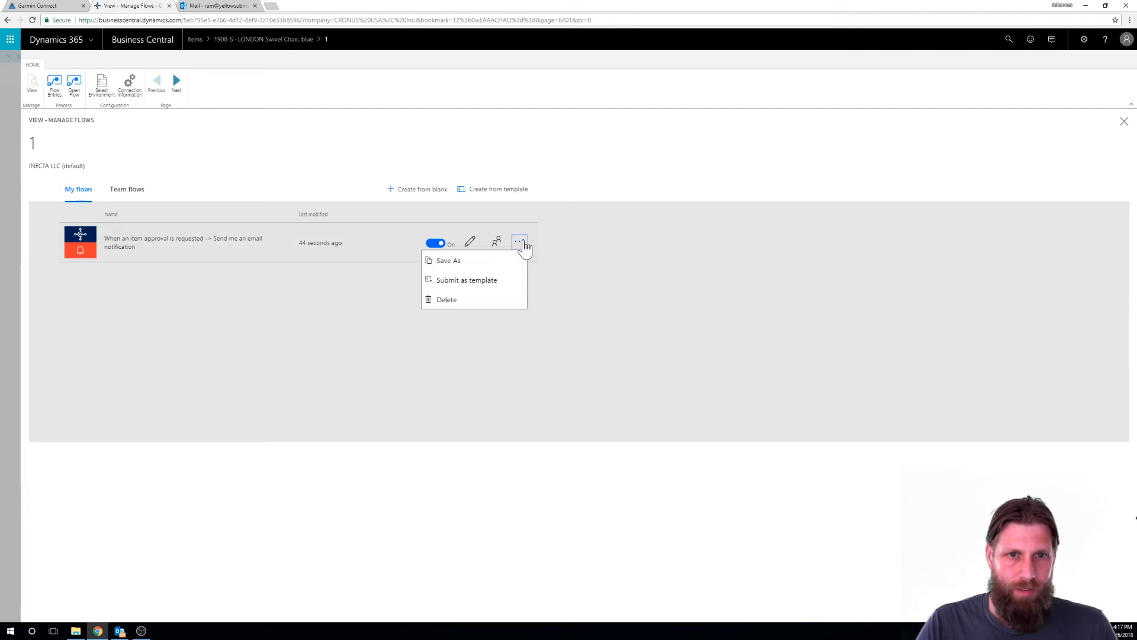
pyautogui.click(471, 240)
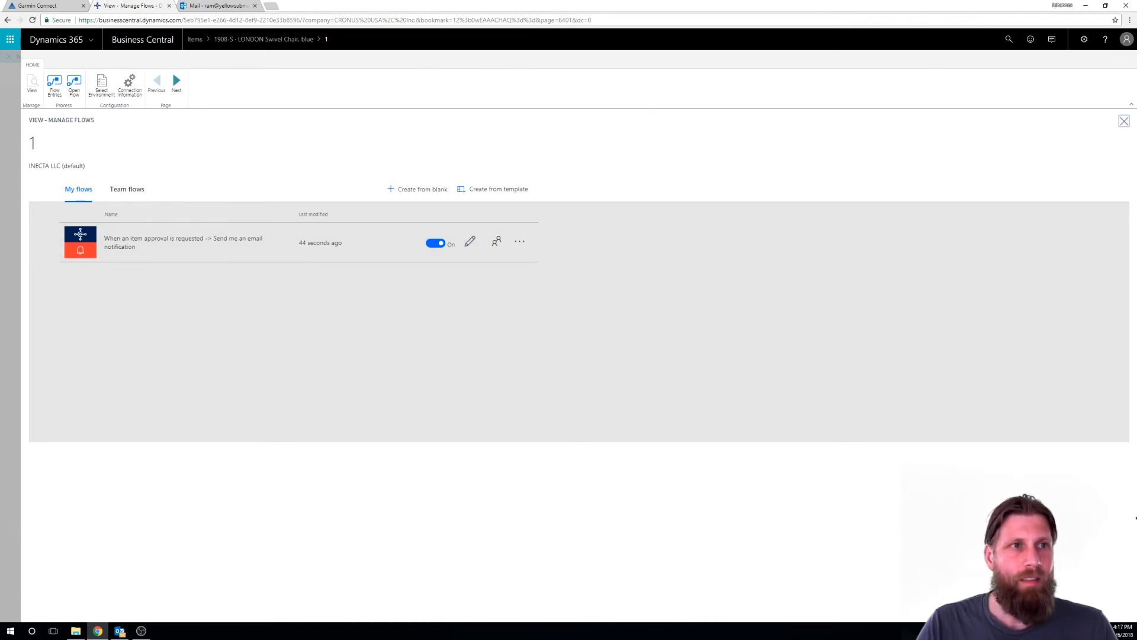
# Step: Check Outlook's Focused and Other inboxes for approval mail, then return to the item card
pyautogui.click(200, 7)
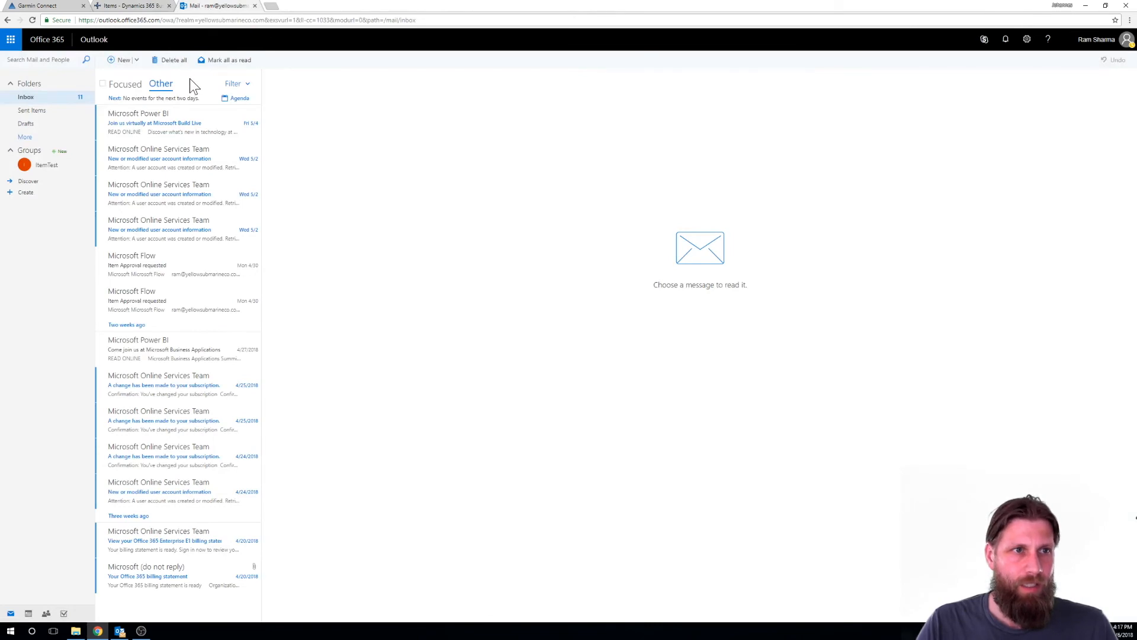
pyautogui.click(125, 83)
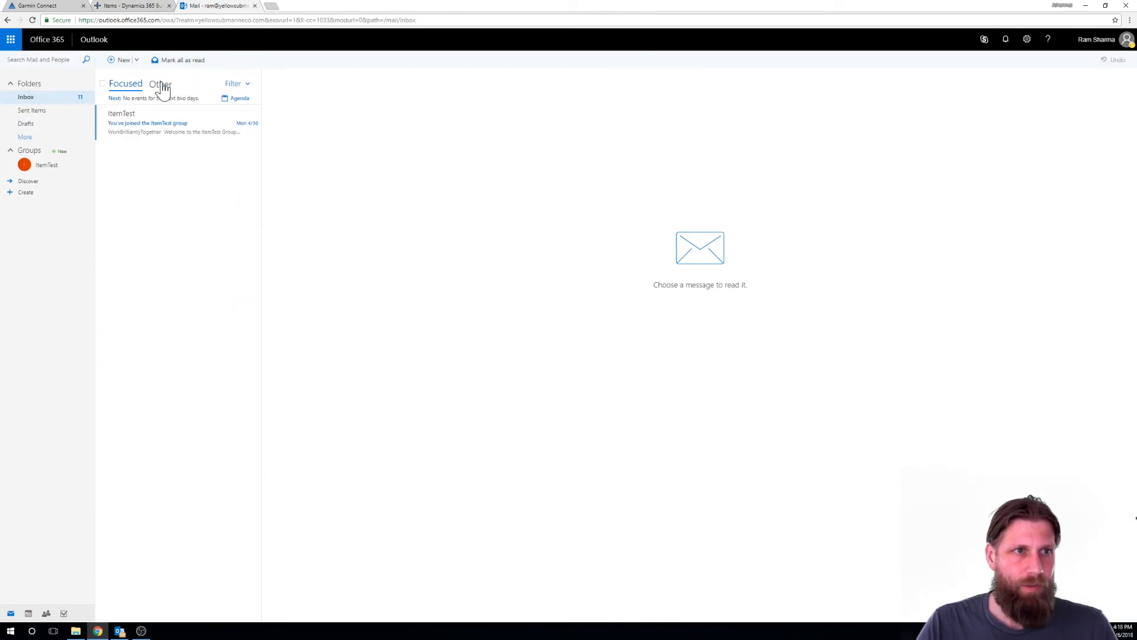
pyautogui.click(160, 84)
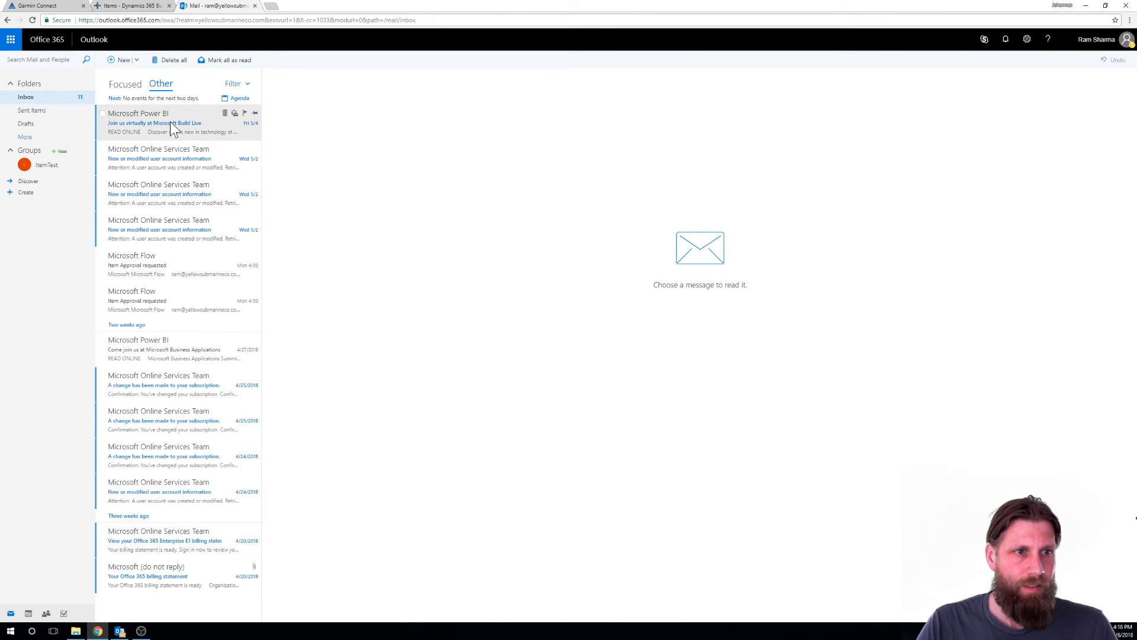
pyautogui.click(112, 7)
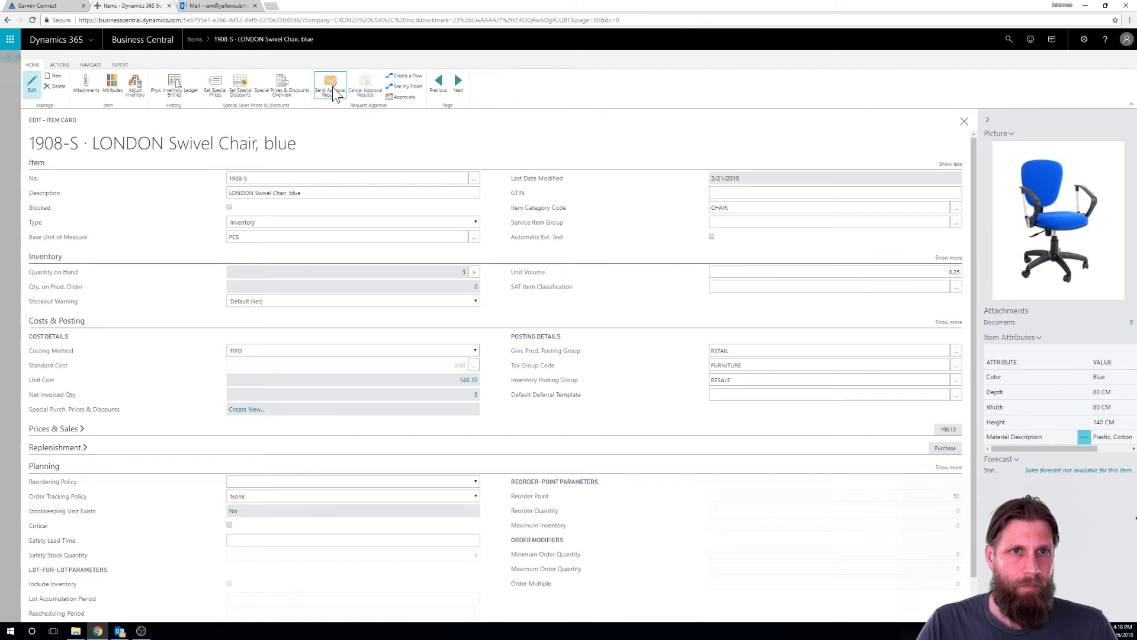
# Step: Send an approval request for the LONDON Swivel Chair, blue, then return to Outlook
pyautogui.click(330, 85)
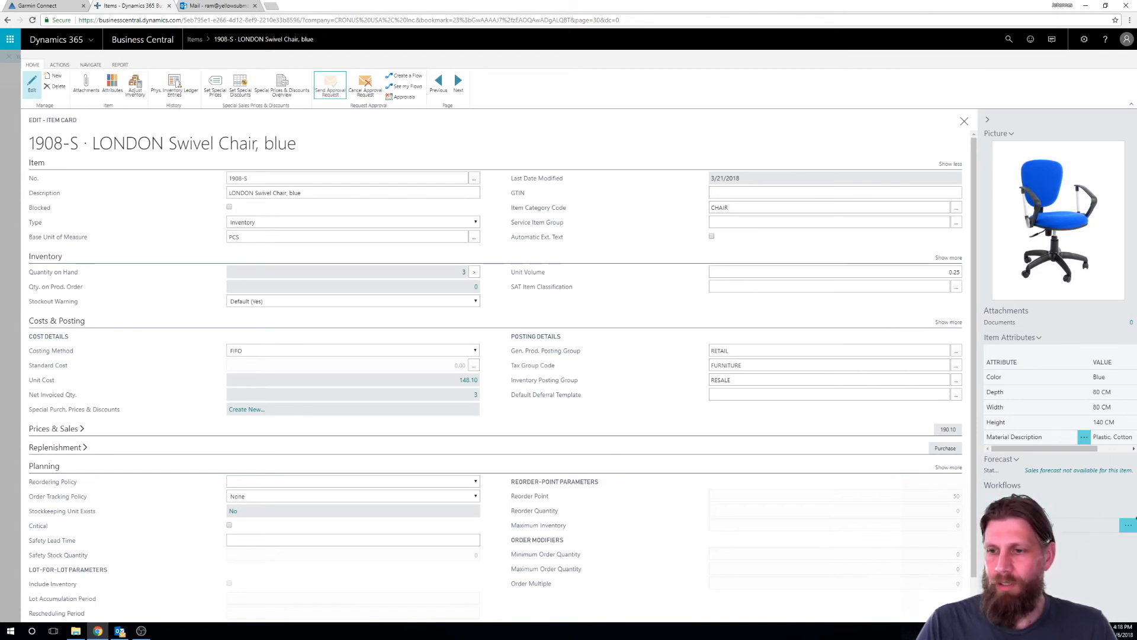
pyautogui.moveTo(223, 136)
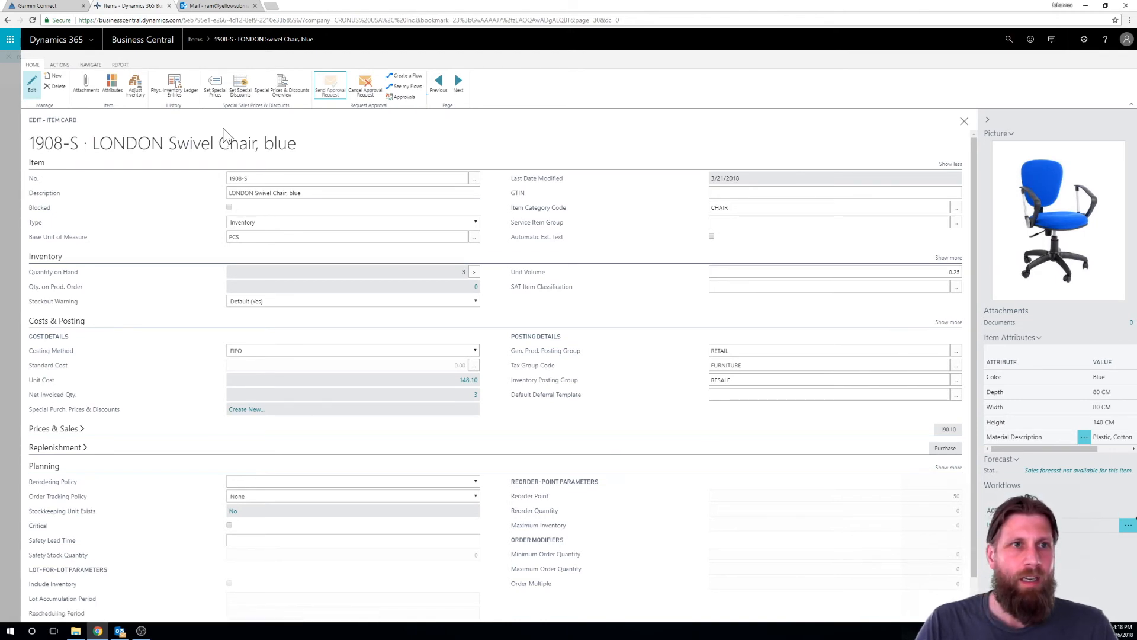
pyautogui.click(199, 6)
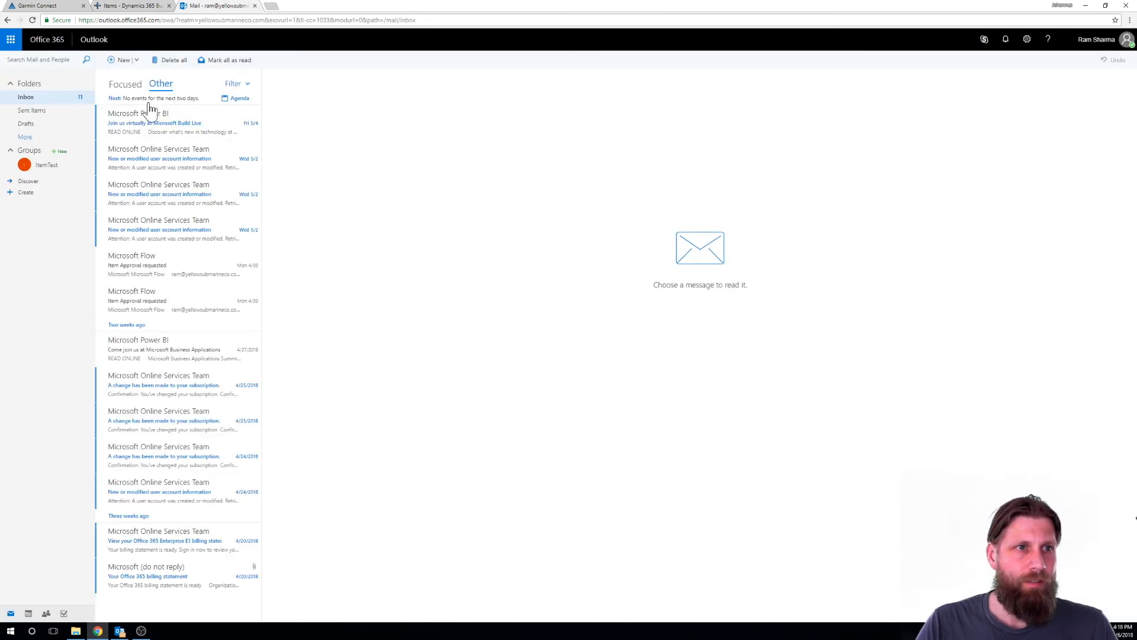
# Step: Open the Microsoft Flow 'Item Approval requested' email in the Focused inbox, then return to the item card
pyautogui.click(125, 83)
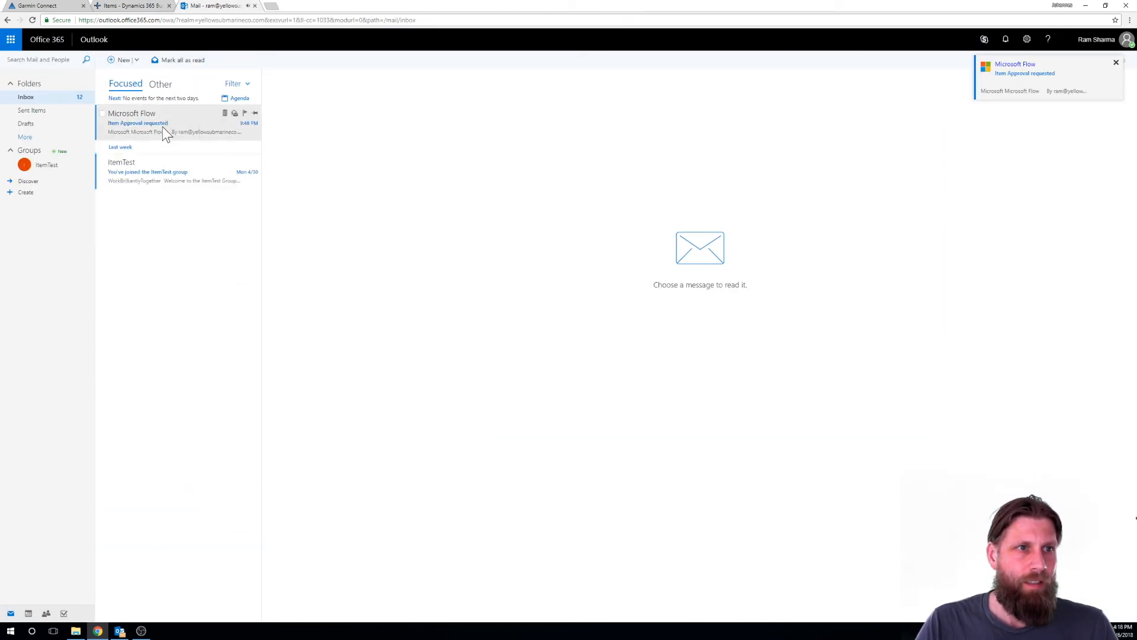
pyautogui.click(138, 122)
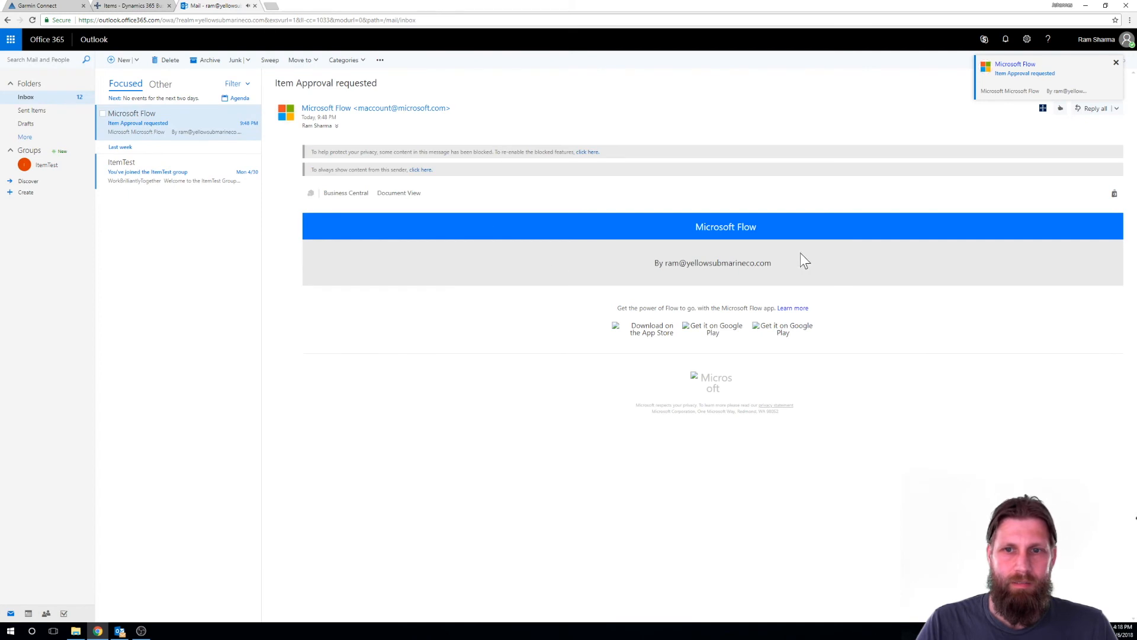
pyautogui.click(1113, 61)
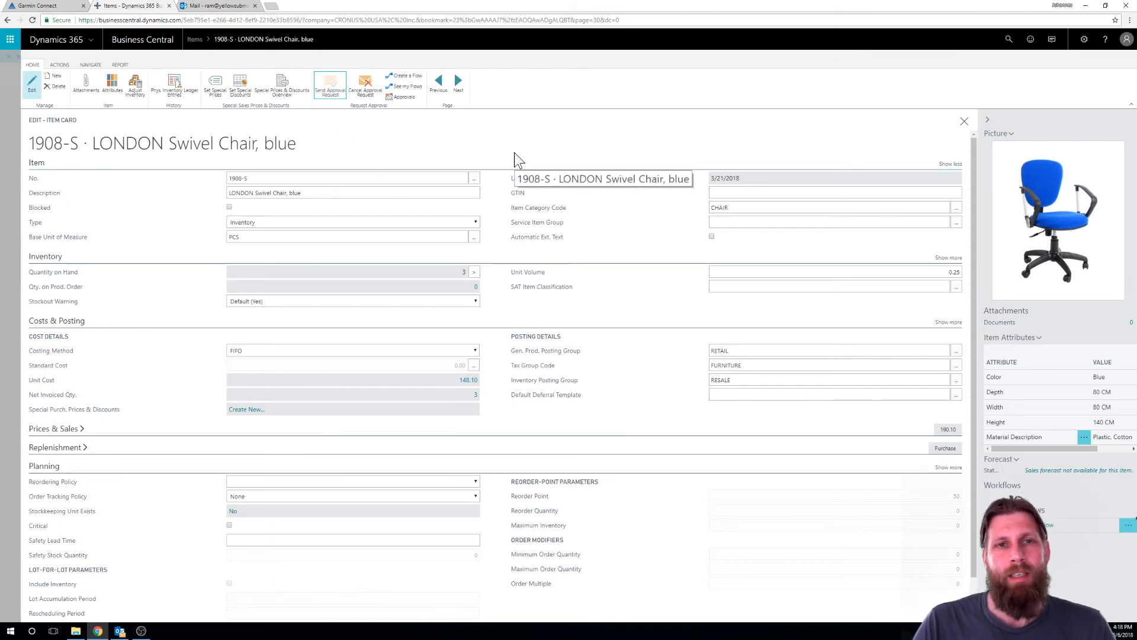
pyautogui.moveTo(393, 148)
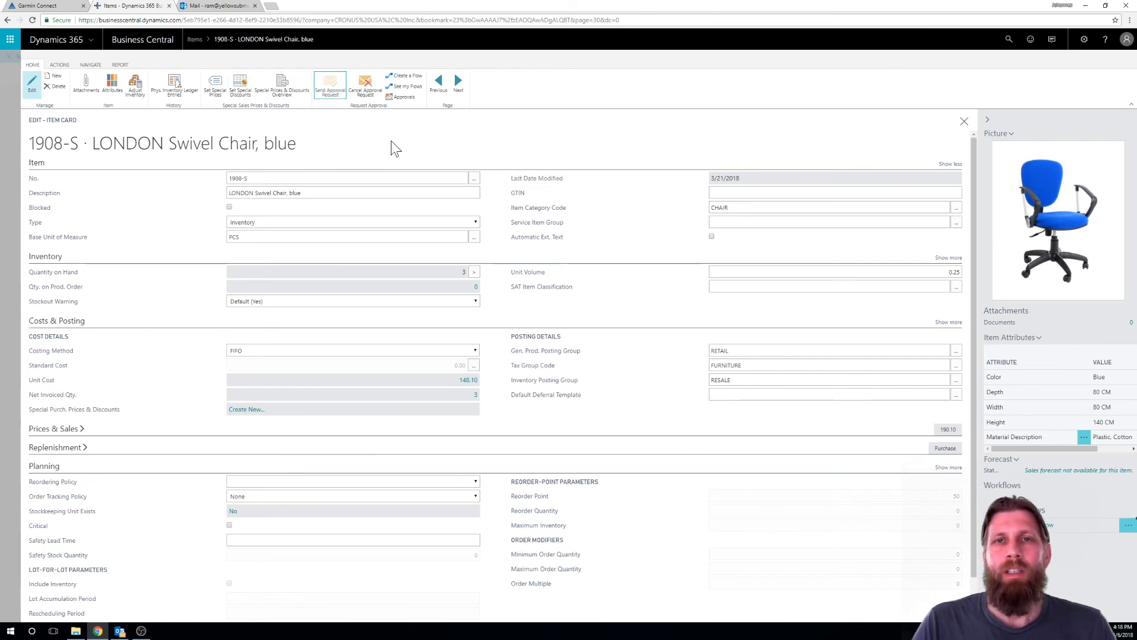
pyautogui.moveTo(471, 209)
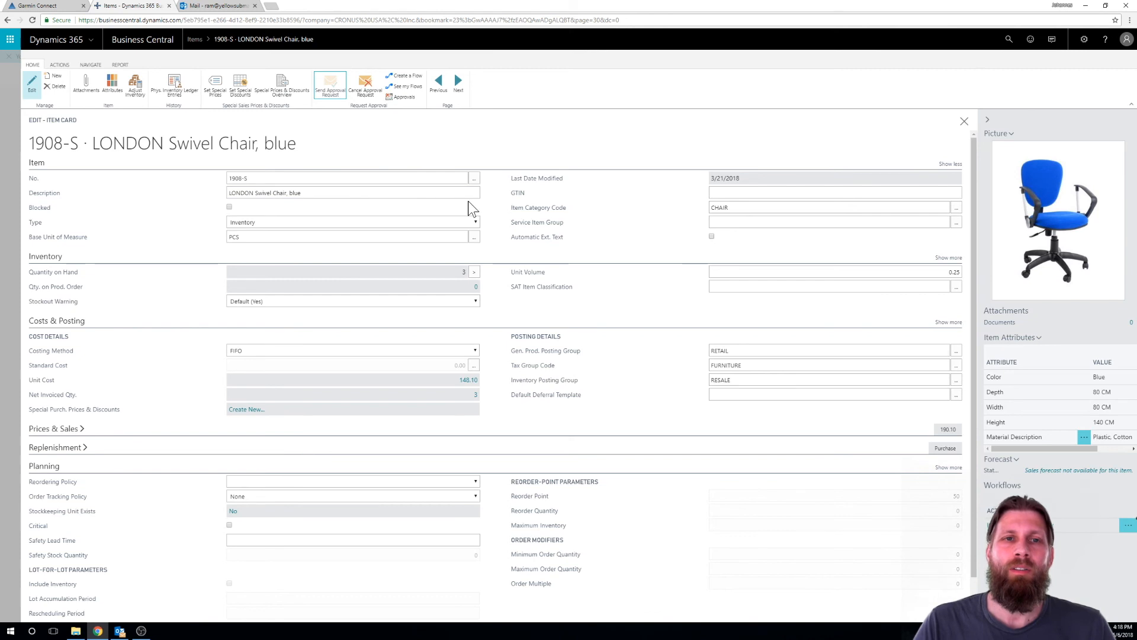
pyautogui.moveTo(505, 138)
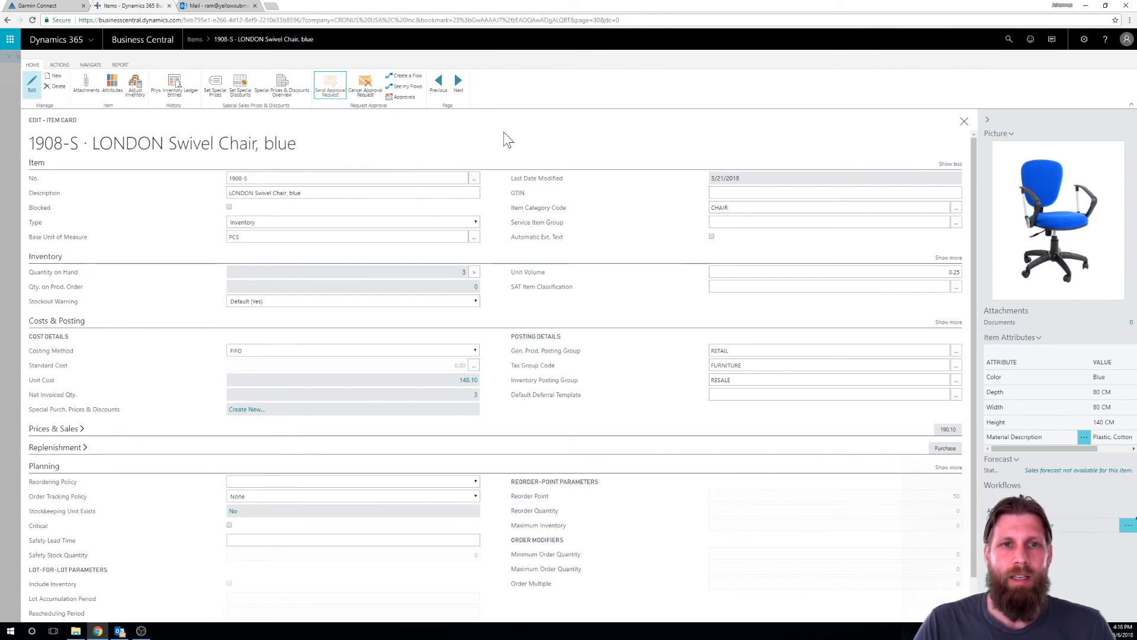
pyautogui.moveTo(546, 181)
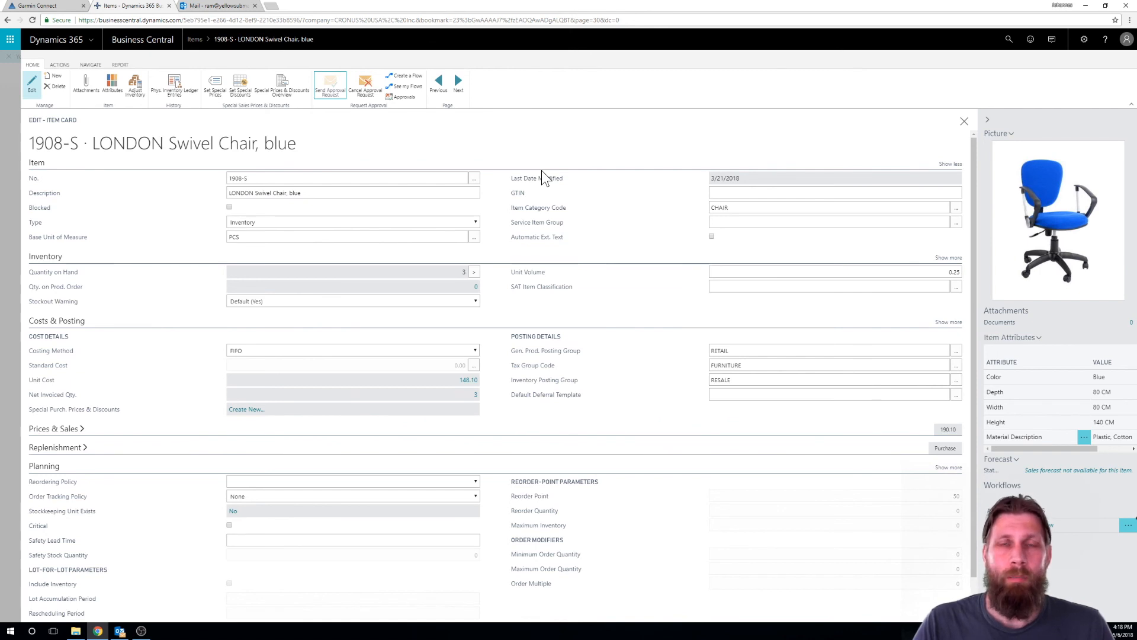
pyautogui.moveTo(546, 180)
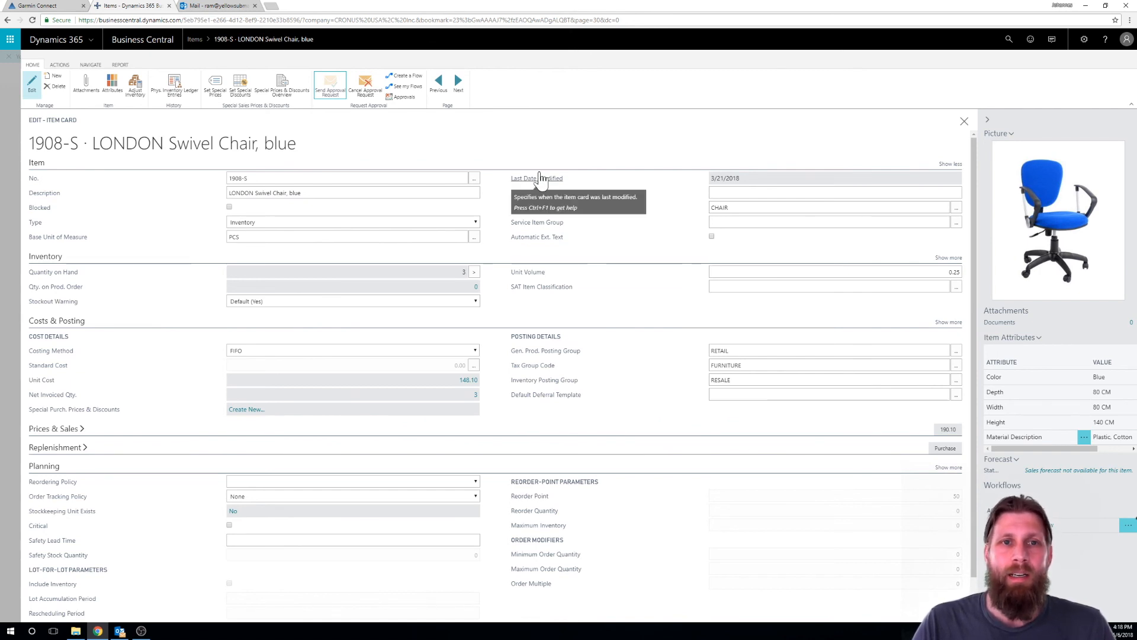
pyautogui.moveTo(515, 161)
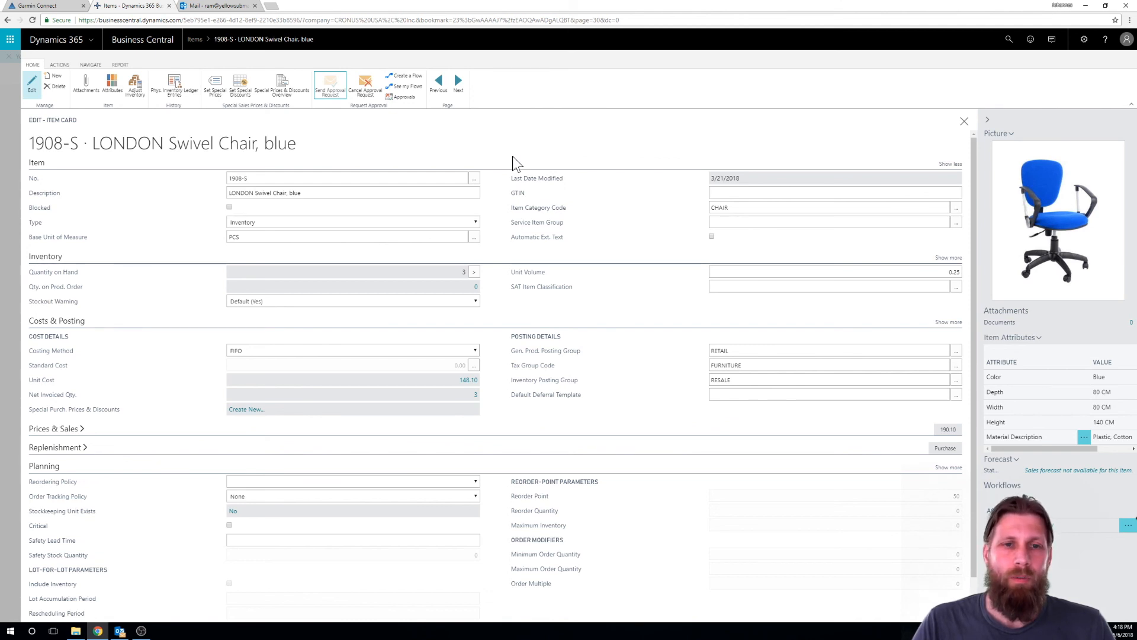
pyautogui.moveTo(546, 226)
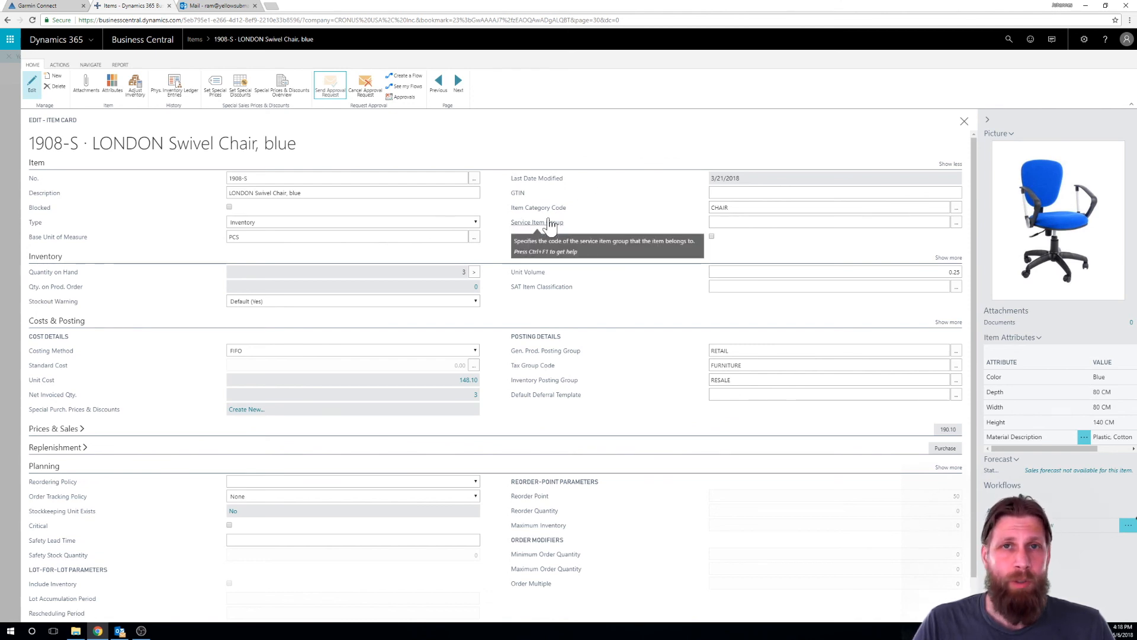
pyautogui.moveTo(596, 186)
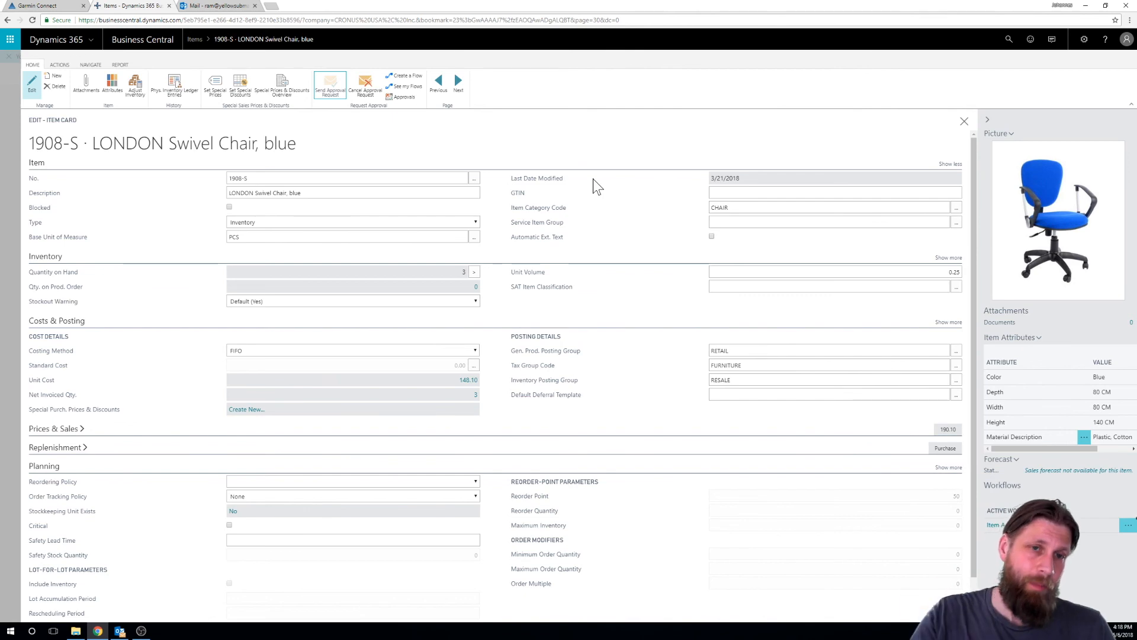